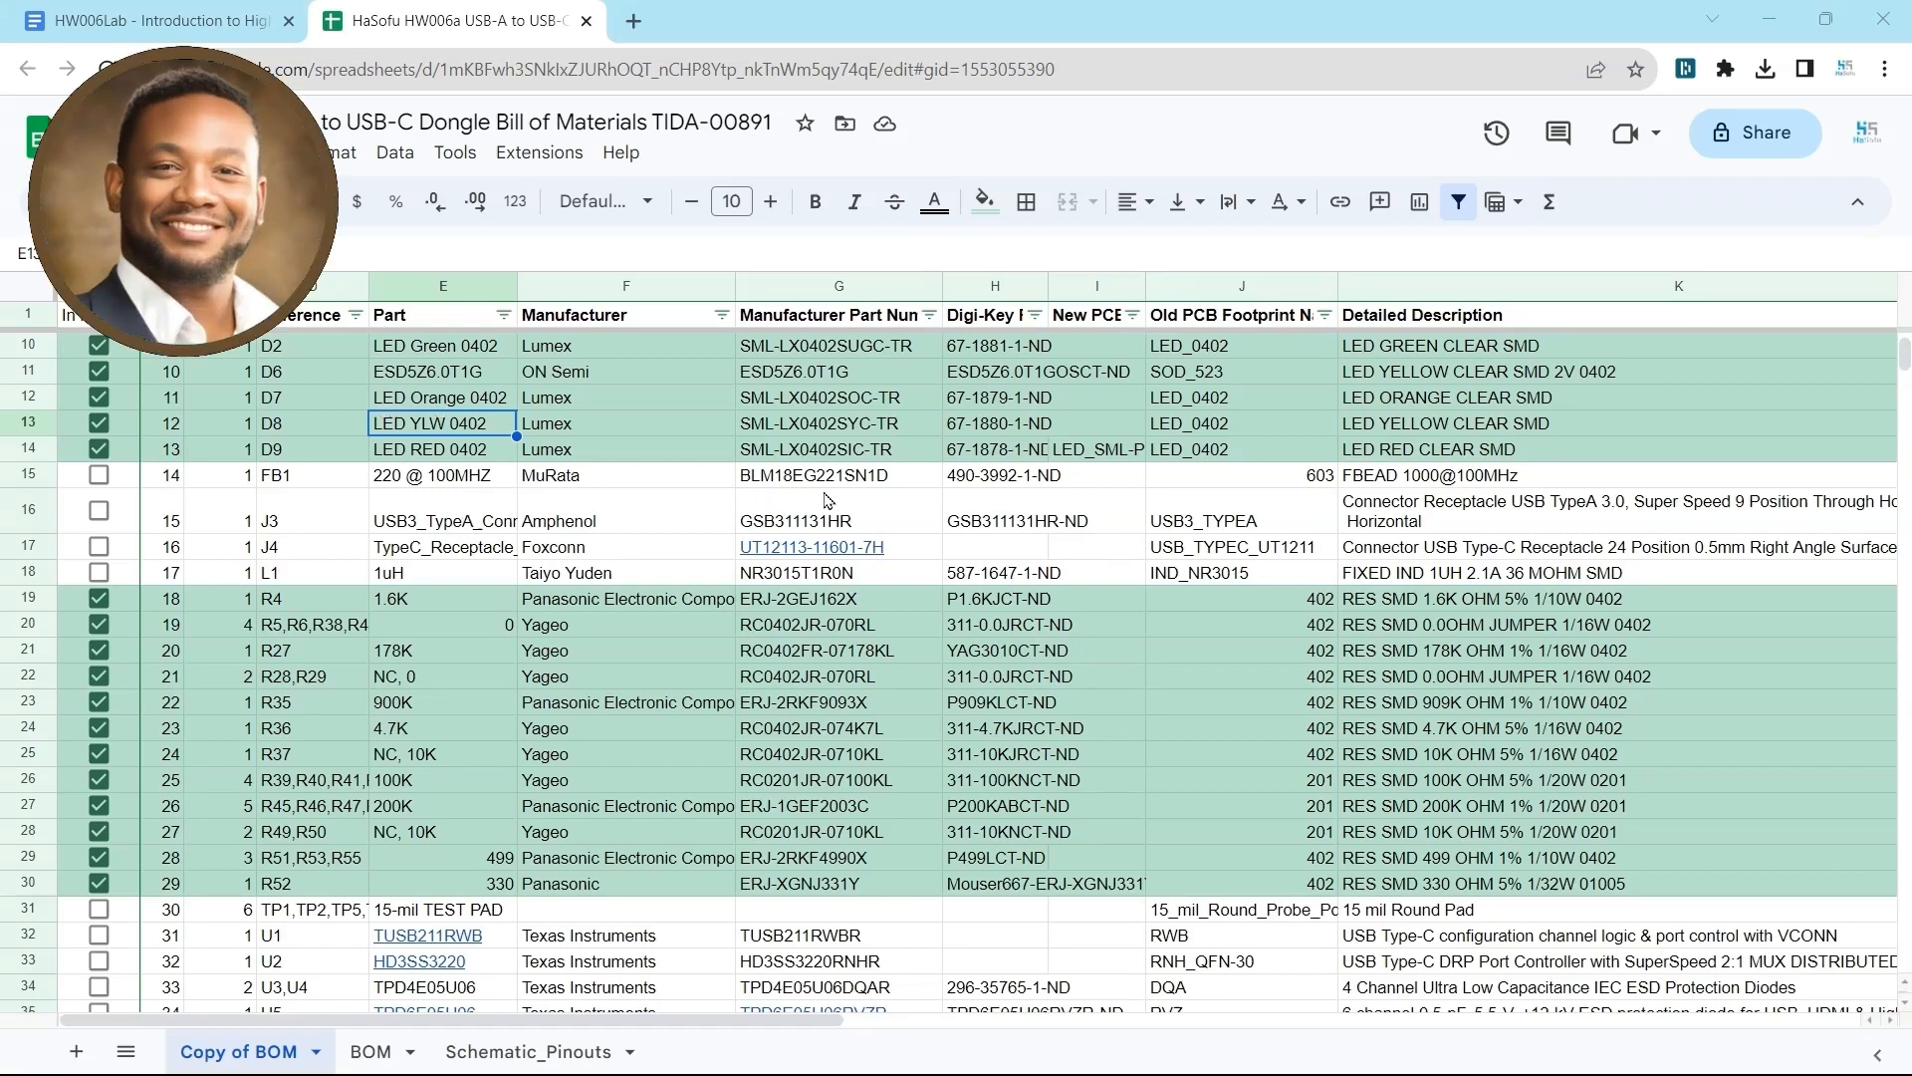
Leave the Google Sheets BOM for the empty USBA_to_USBC.SchDoc schematic in Altium Designer
click(838, 474)
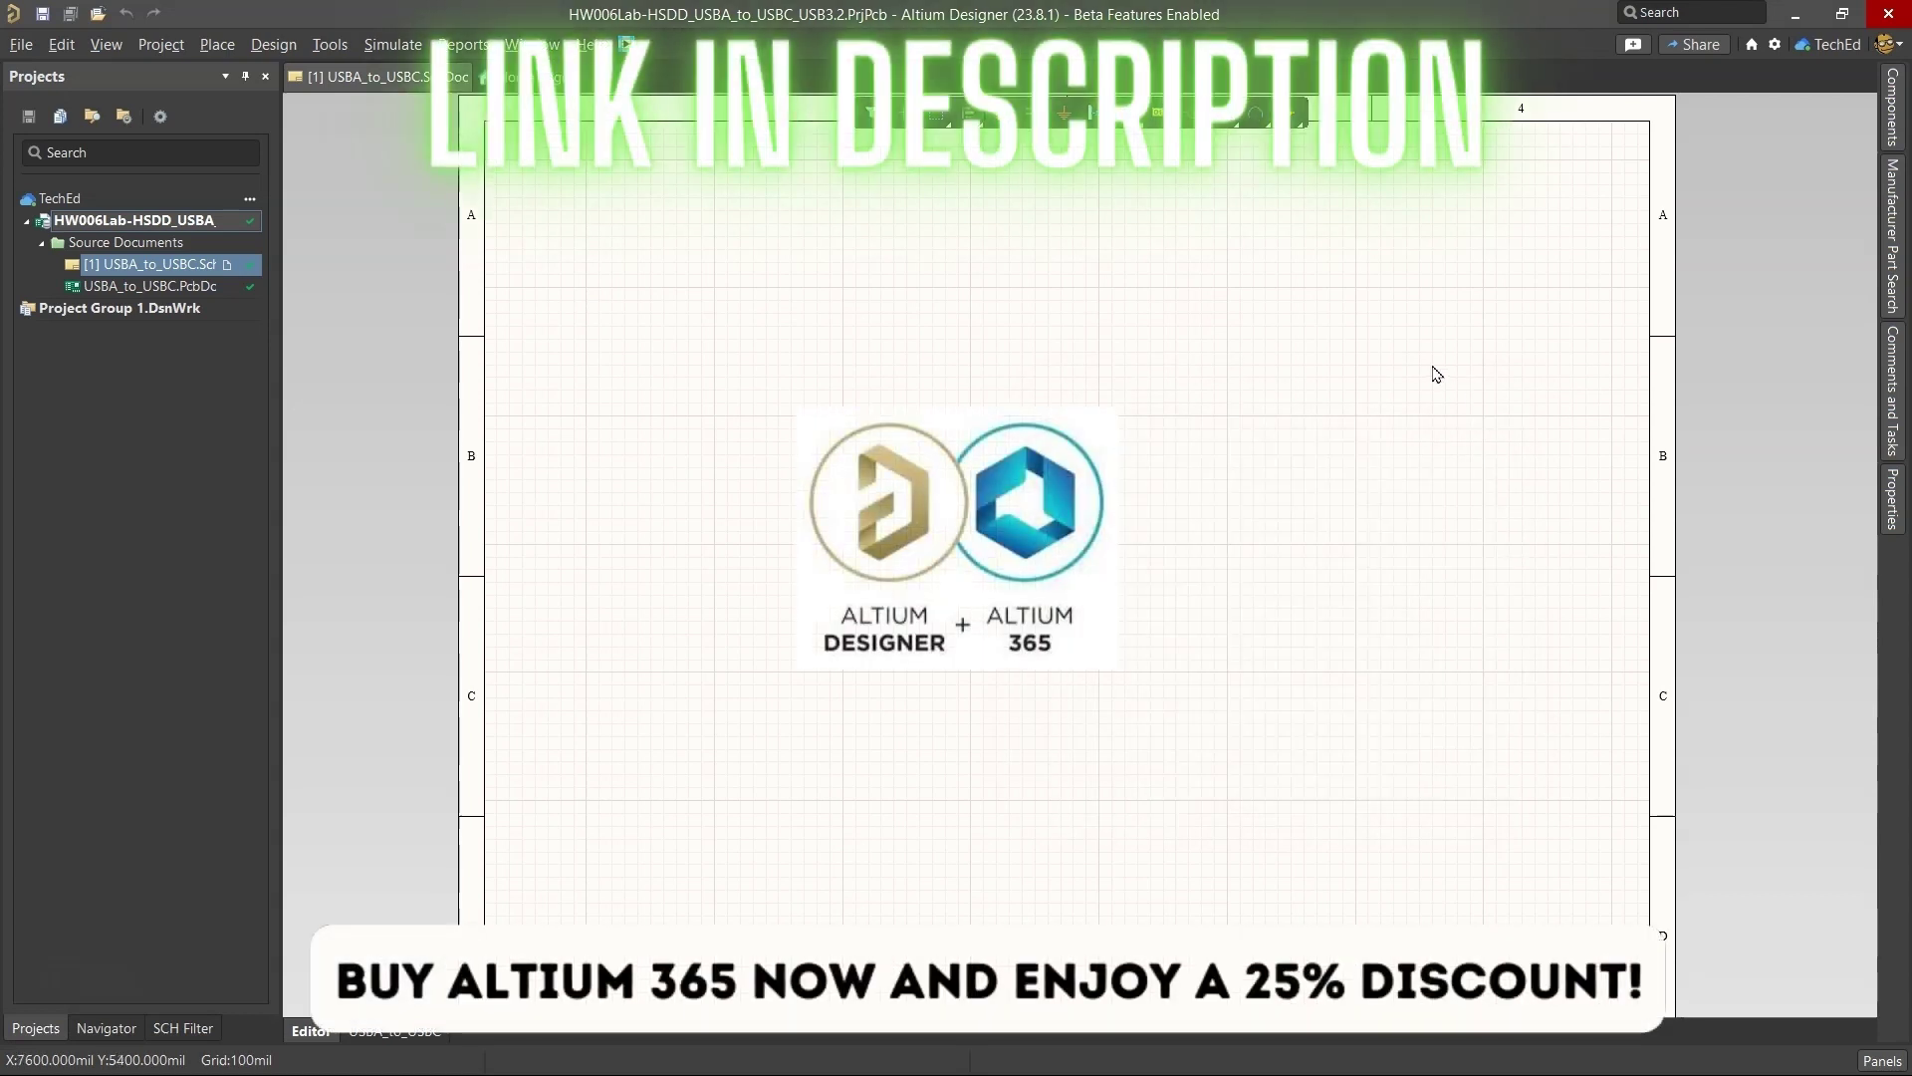
mouse_move(1292, 305)
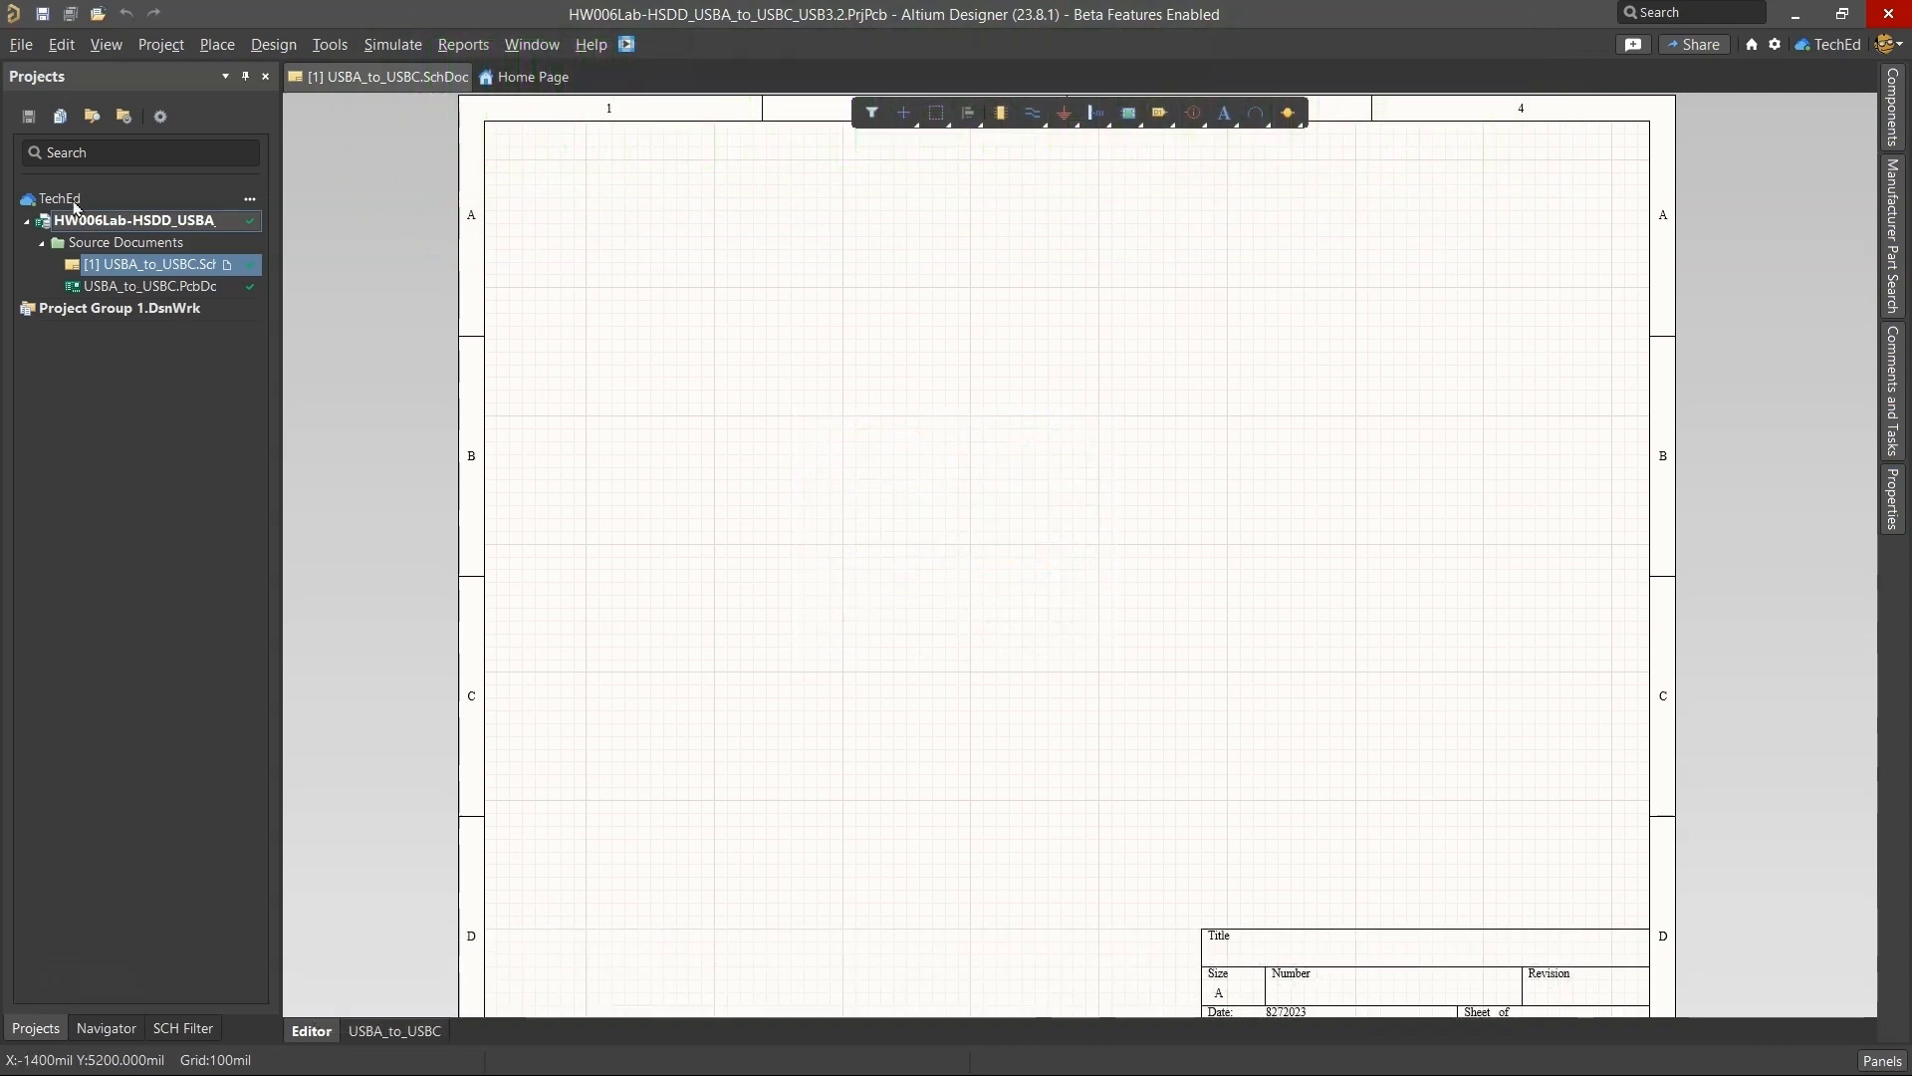
mouse_move(1201, 332)
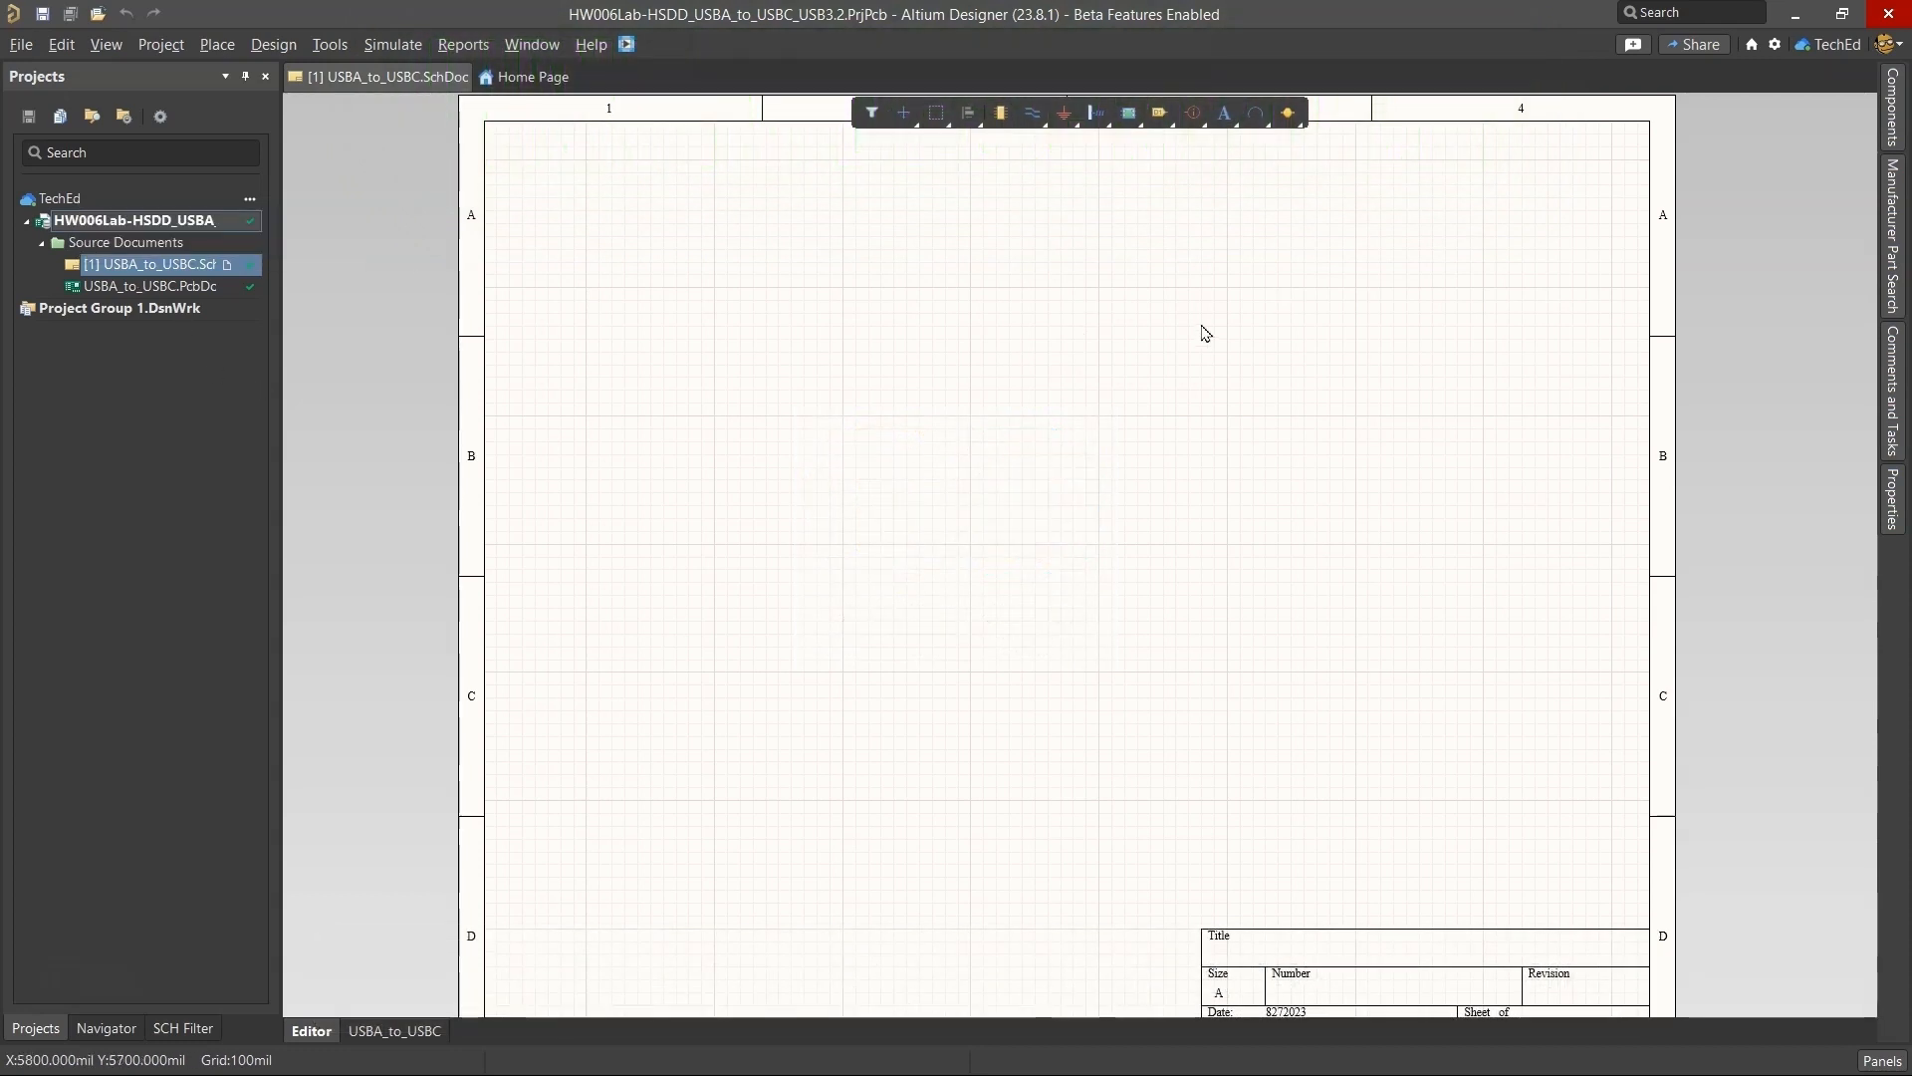
mouse_move(1315, 360)
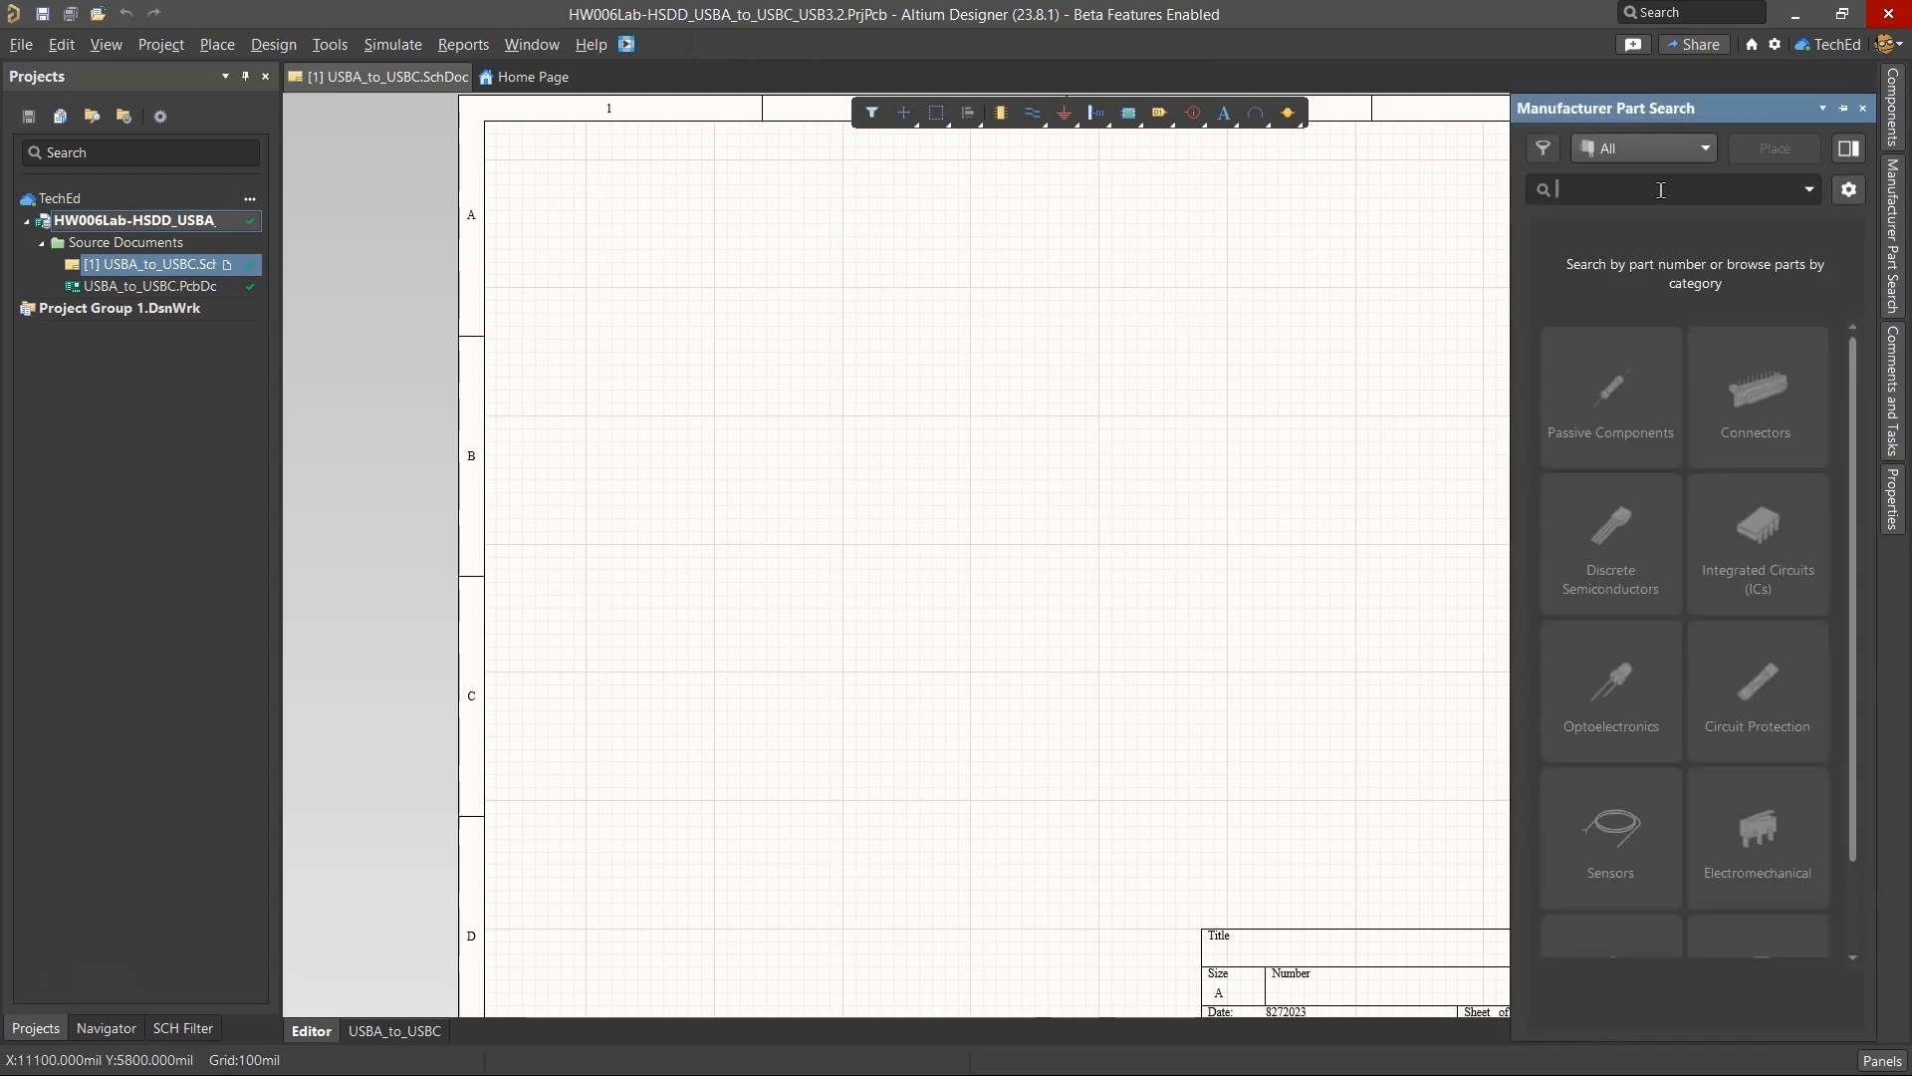
Search manufacturer parts for BLM18EG221SN1D and bring up actions for the first Murata result
text(BLM18EG221SN1D)
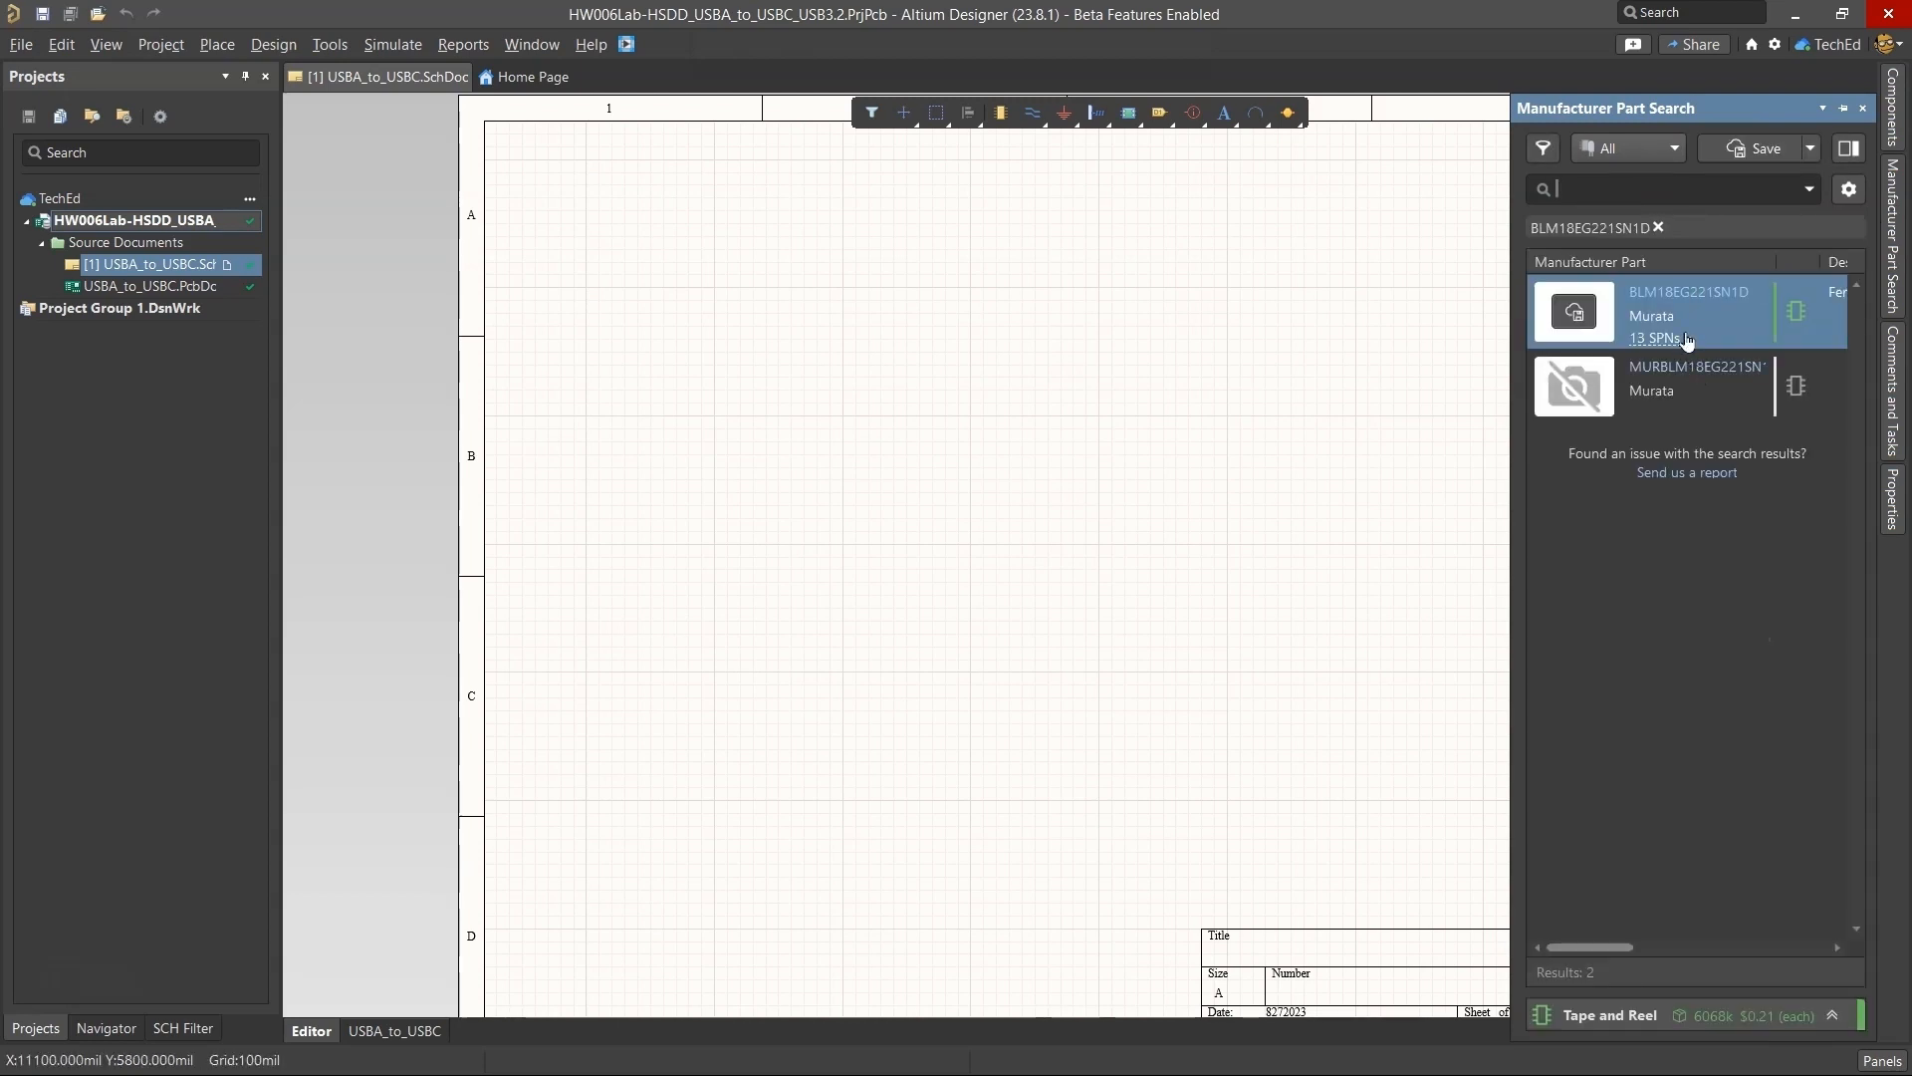
right_click(1685, 312)
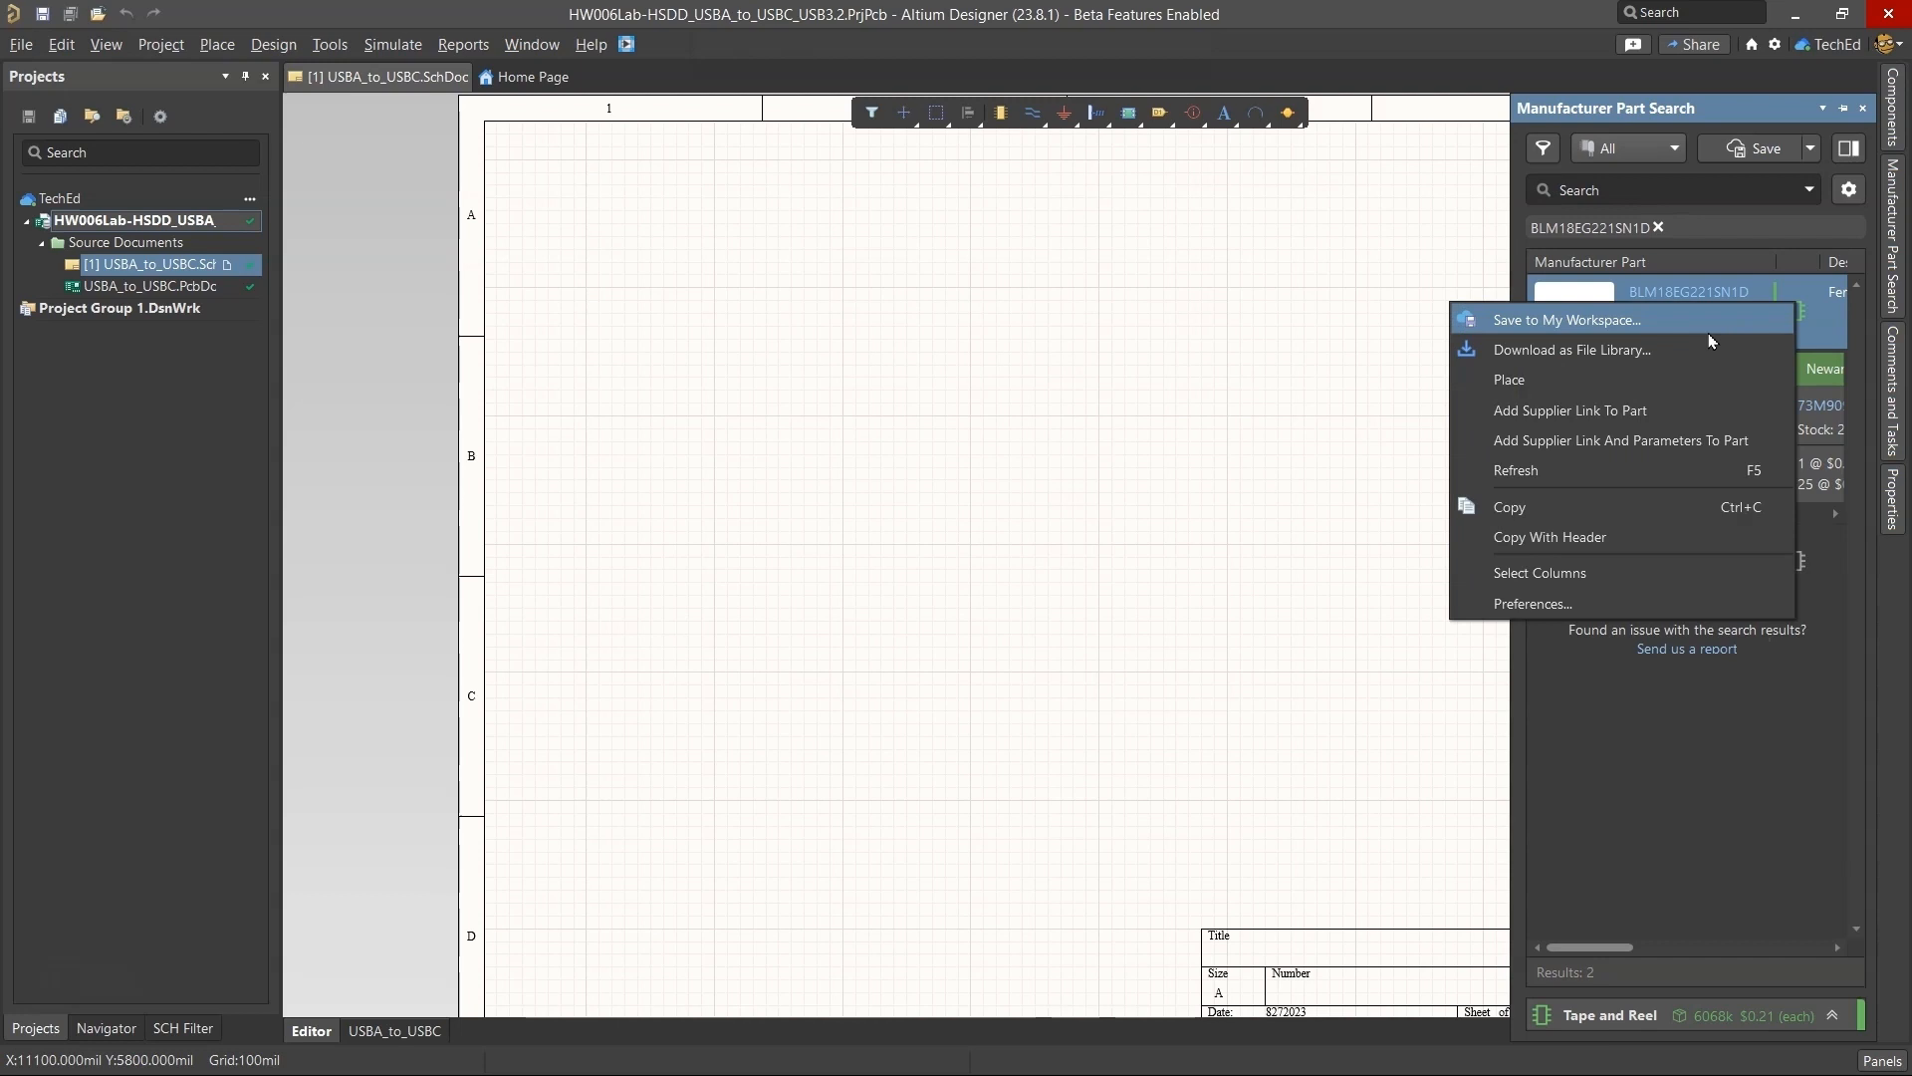
Save the Murata part to the workspace as a new Miscellaneous component using its cloud data
click(1568, 319)
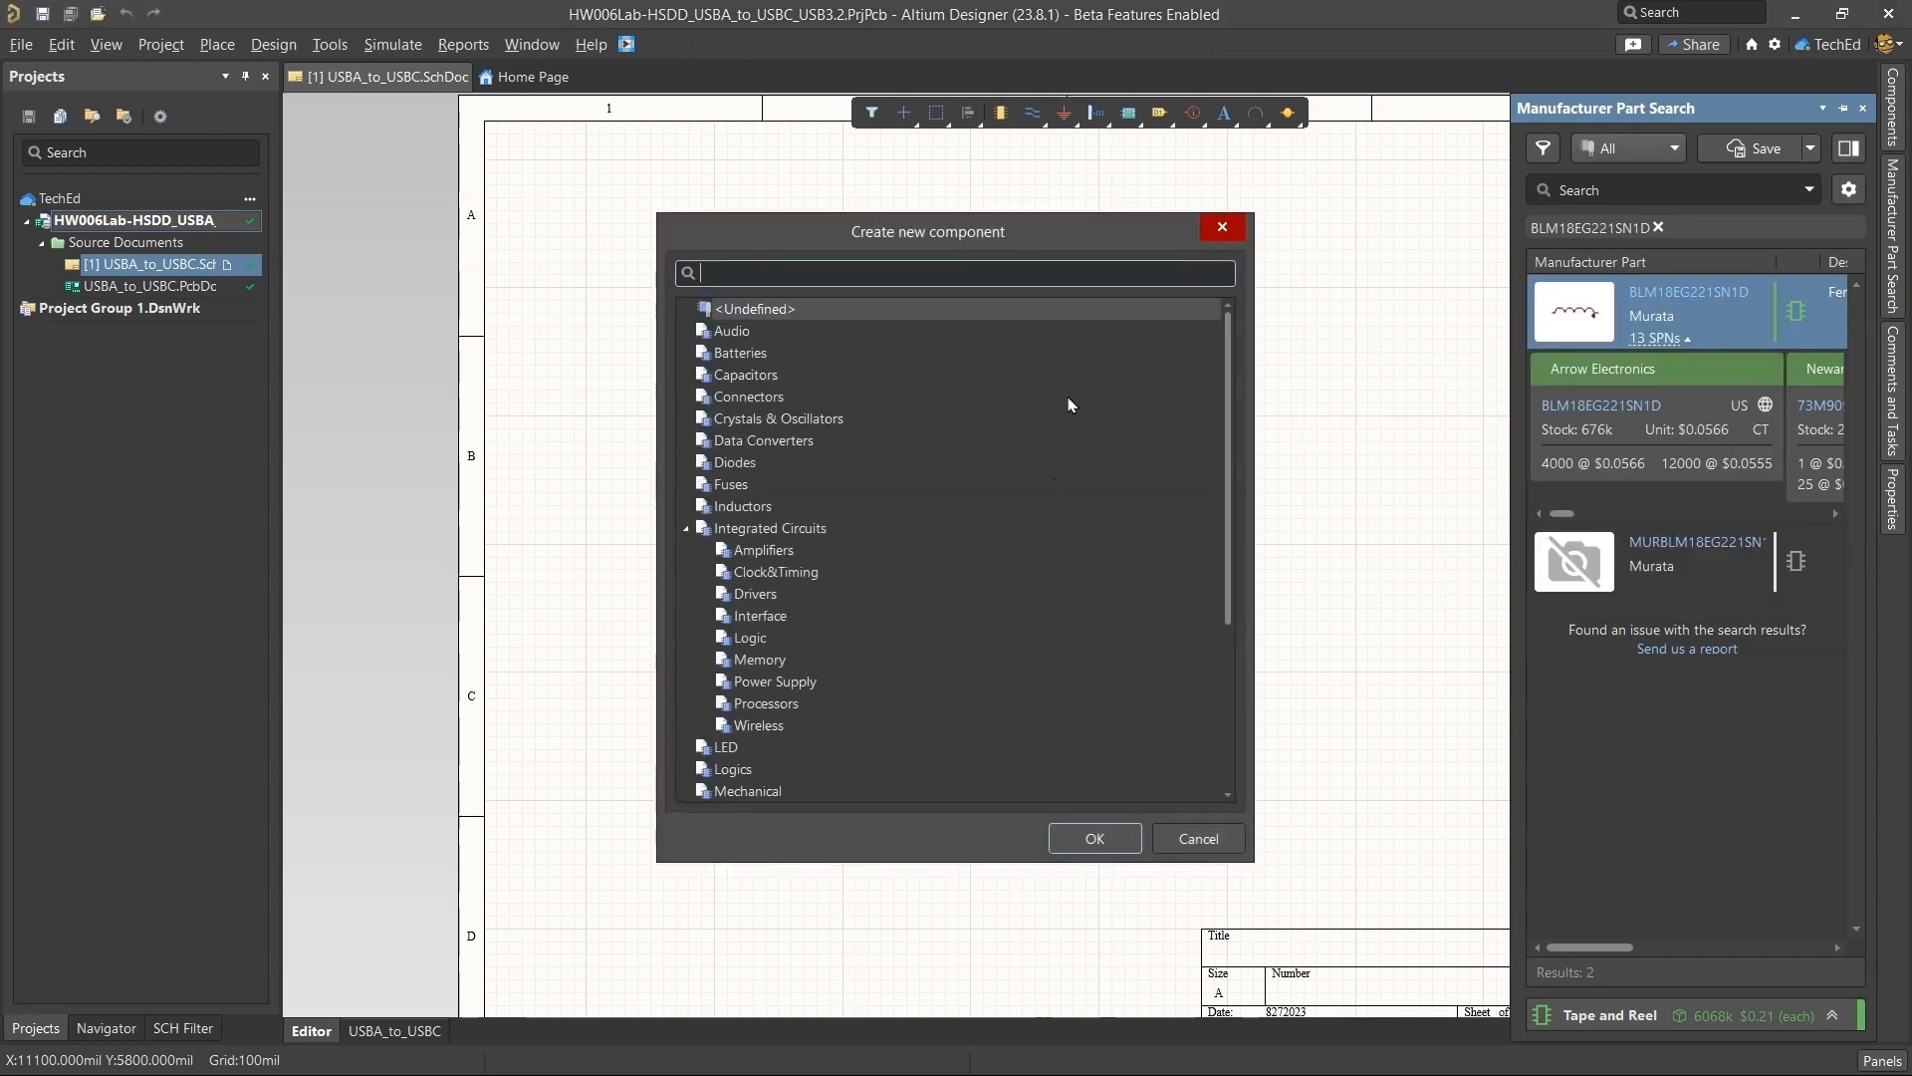
mouse_move(839, 381)
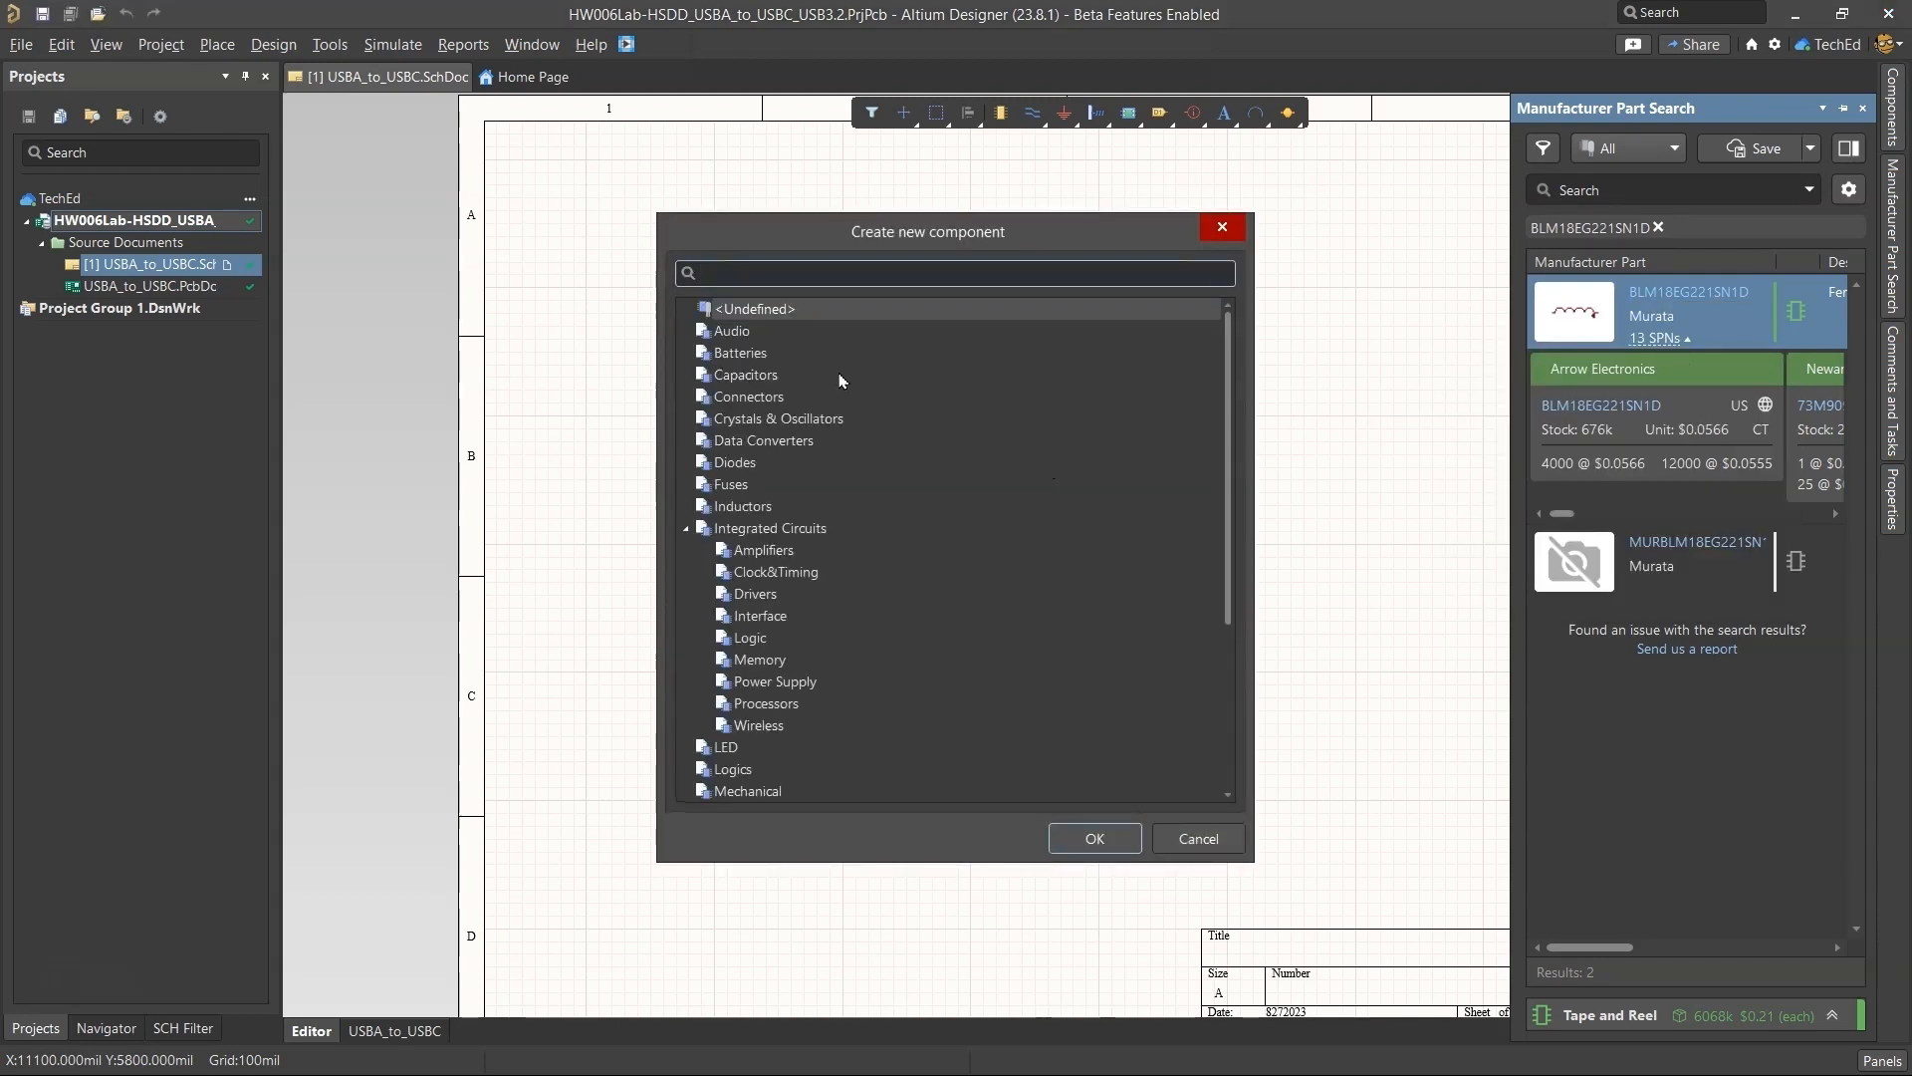
text(f)
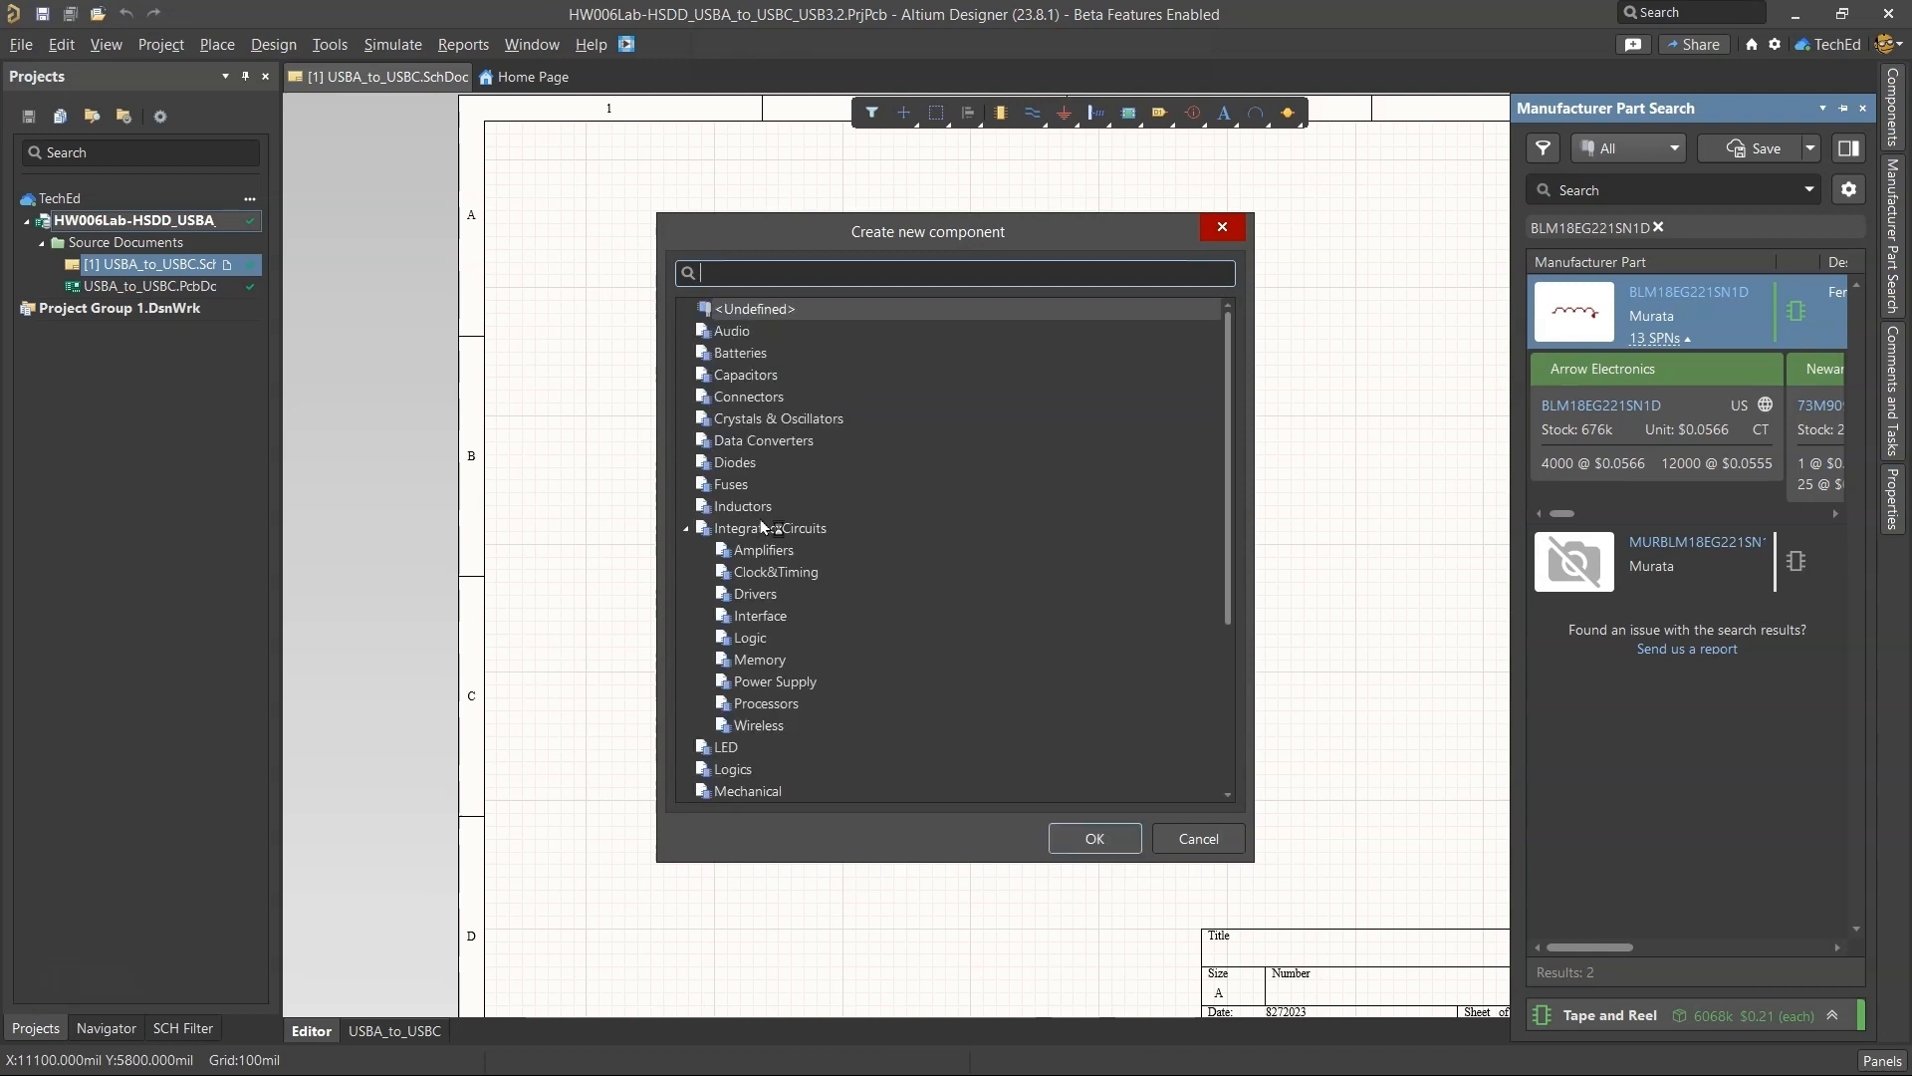
scroll(down, 3)
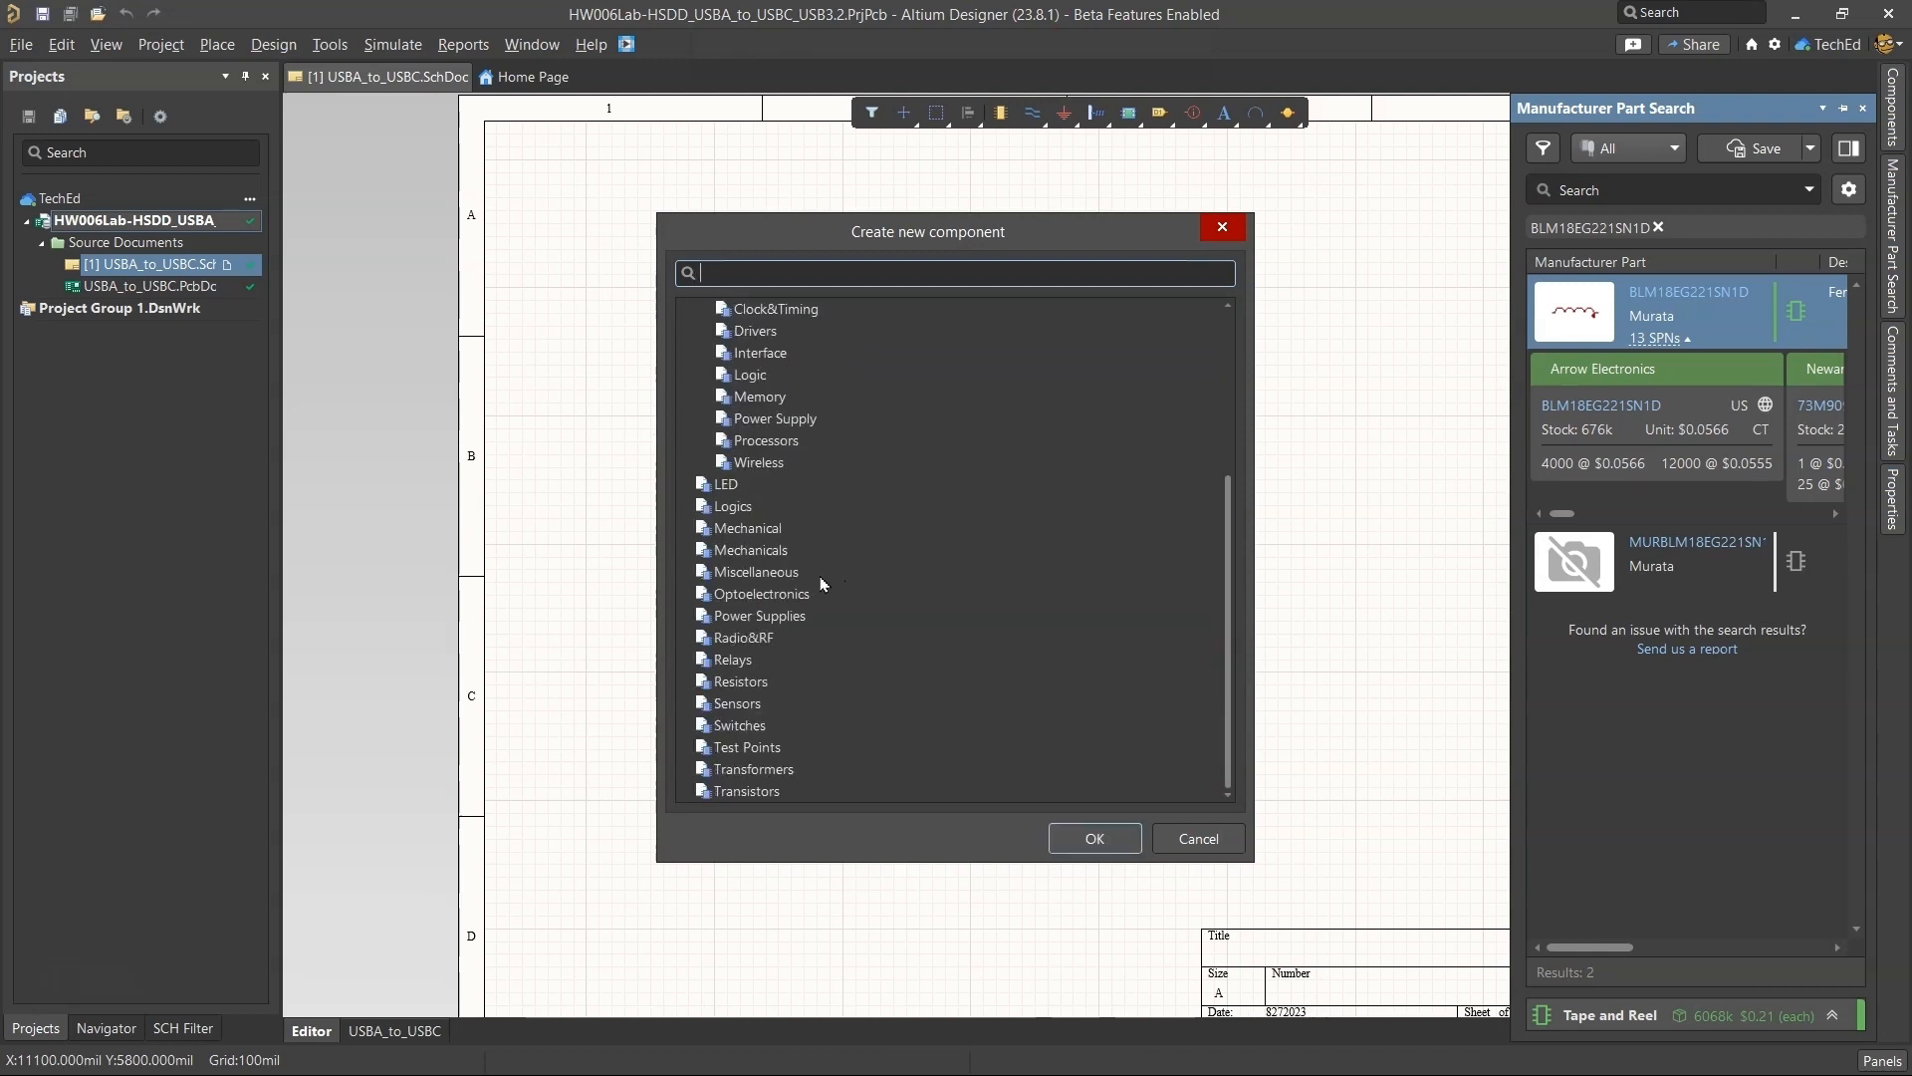
scroll(up, 3)
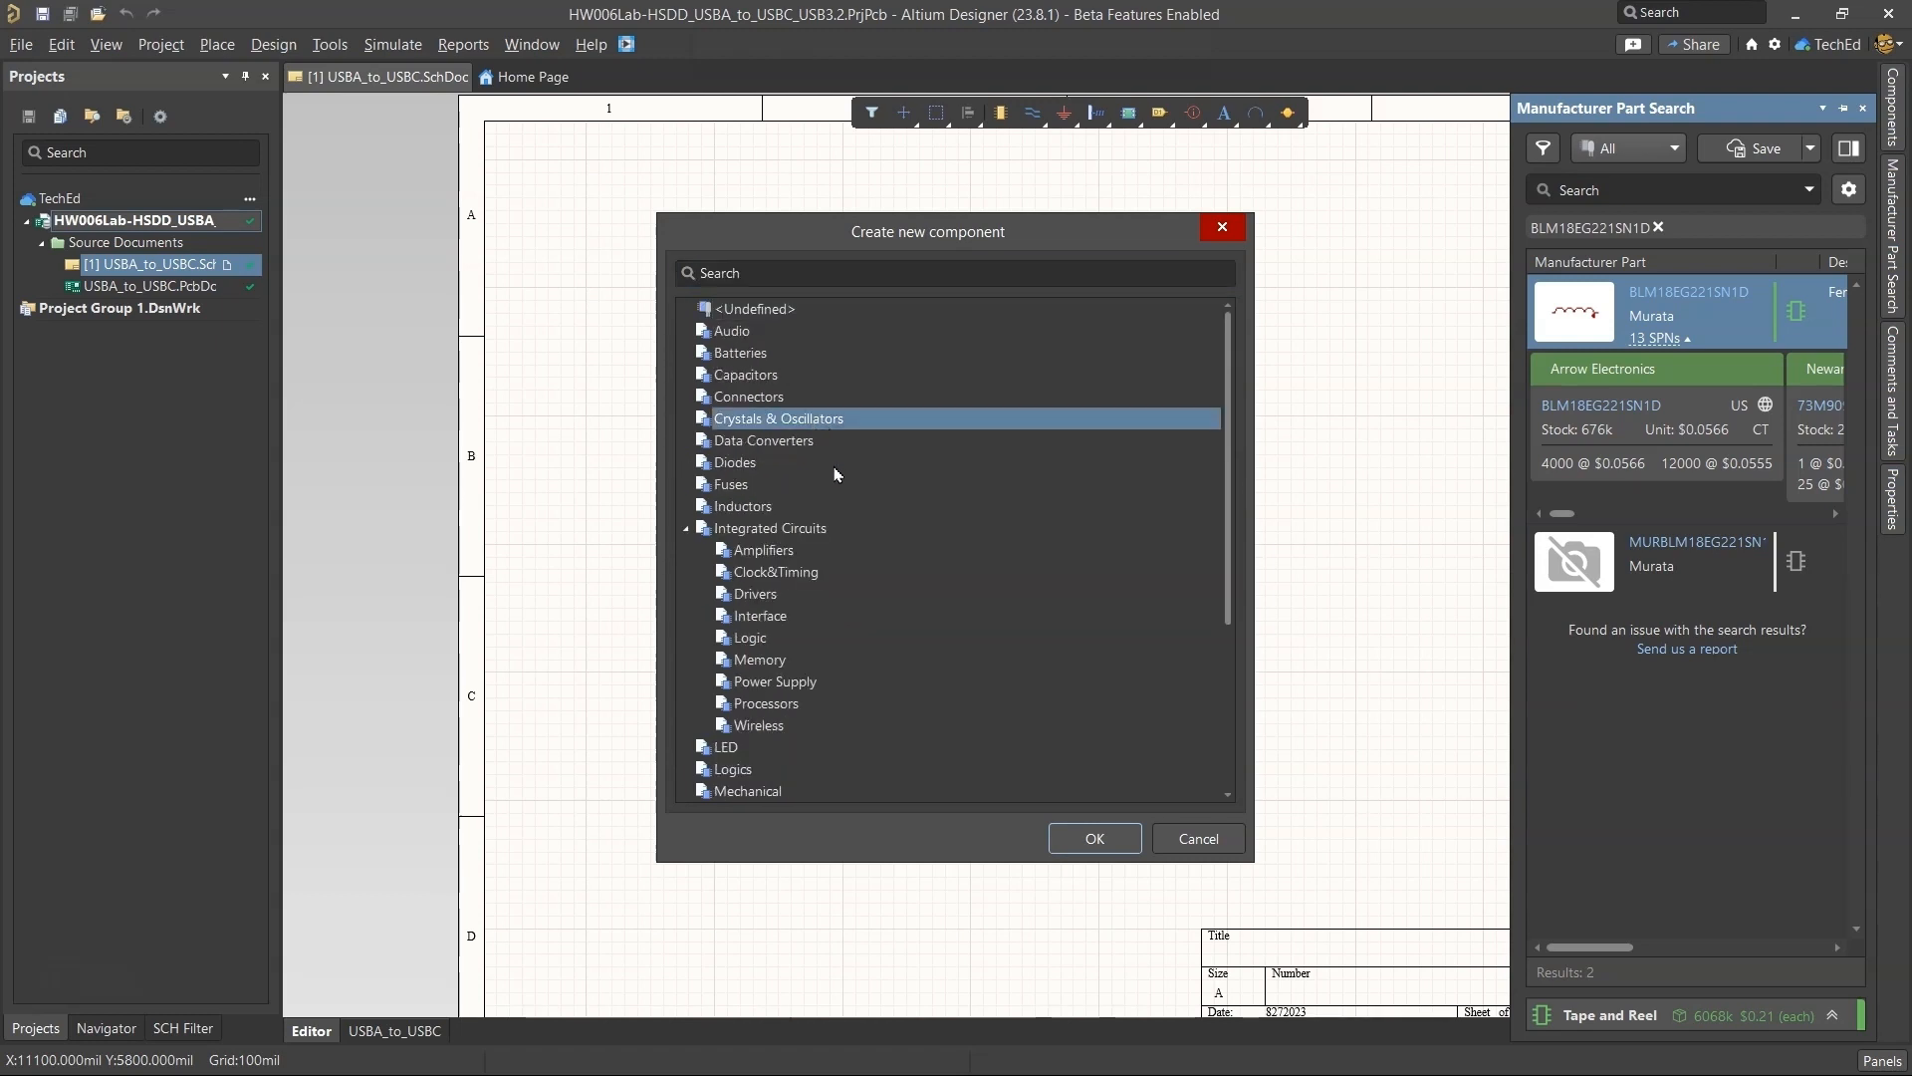
click(741, 505)
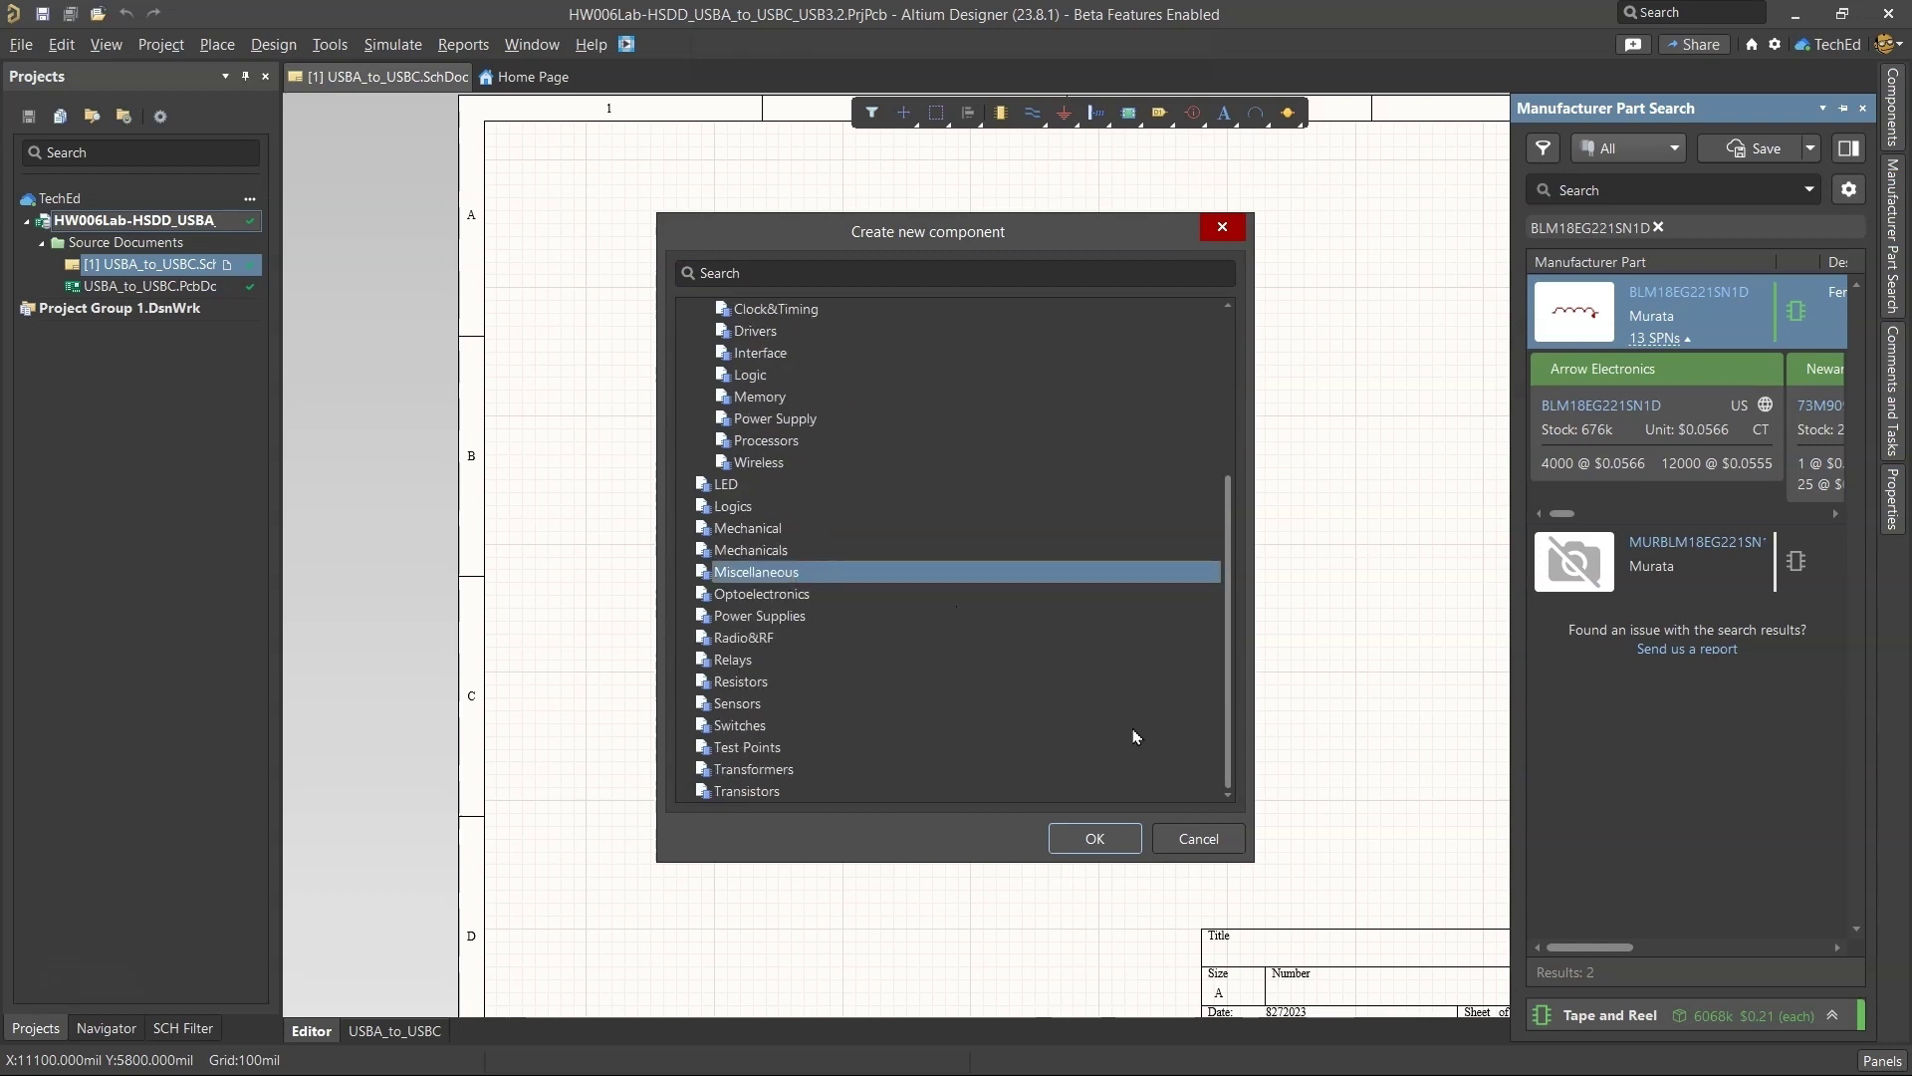
click(1195, 838)
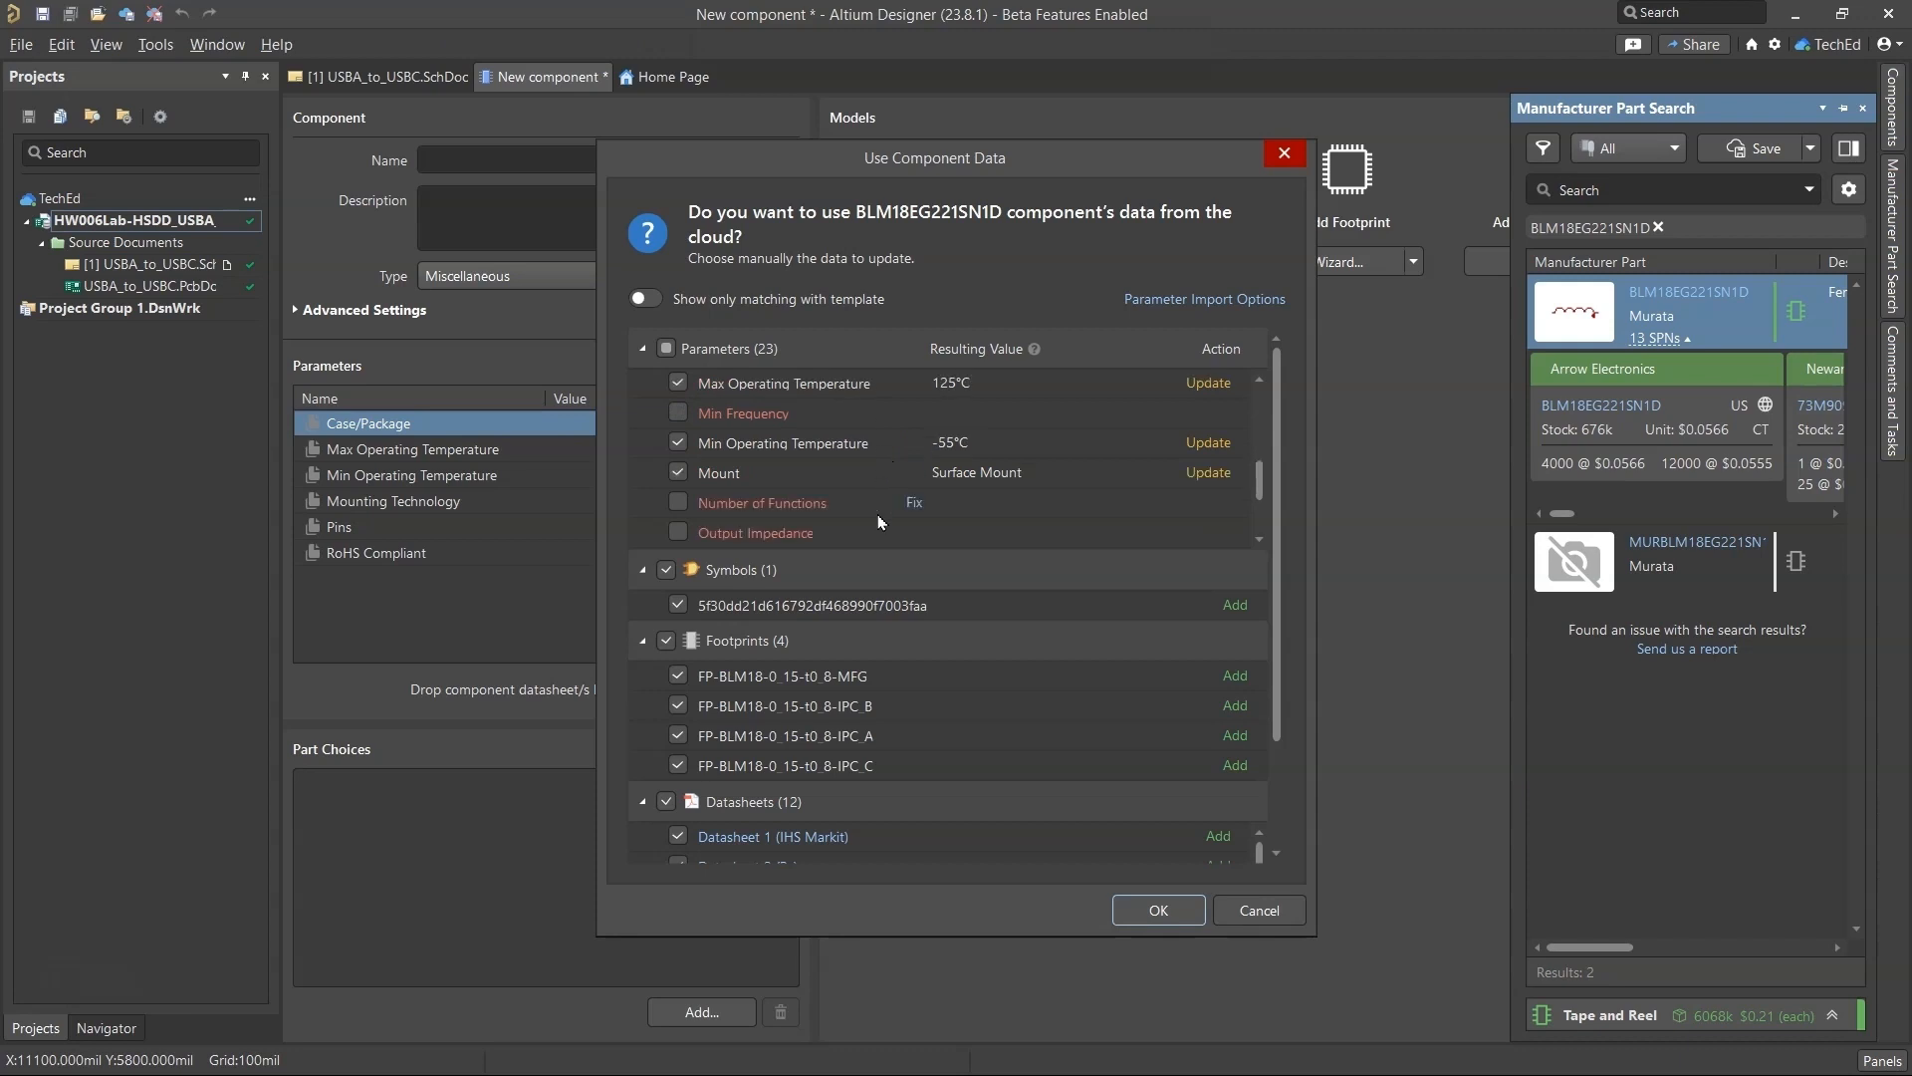
scroll(down, 3)
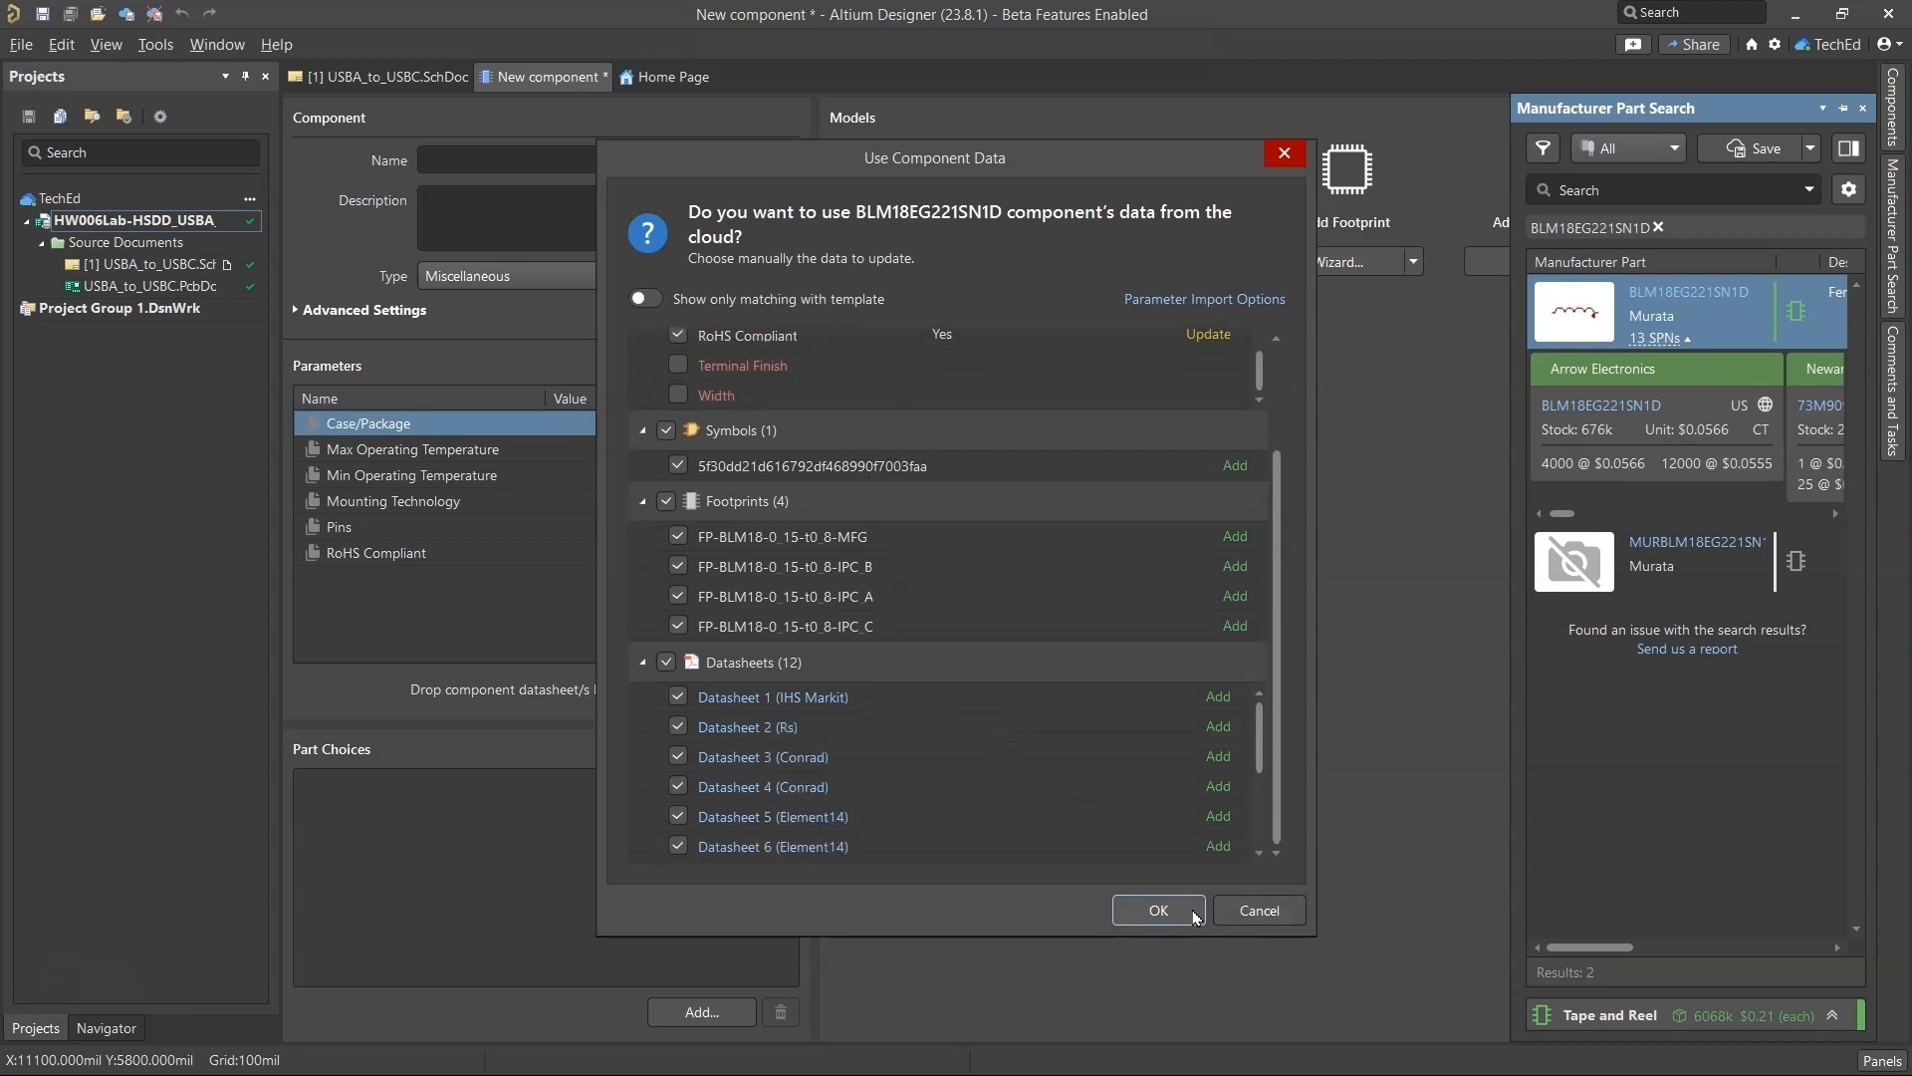
click(1157, 909)
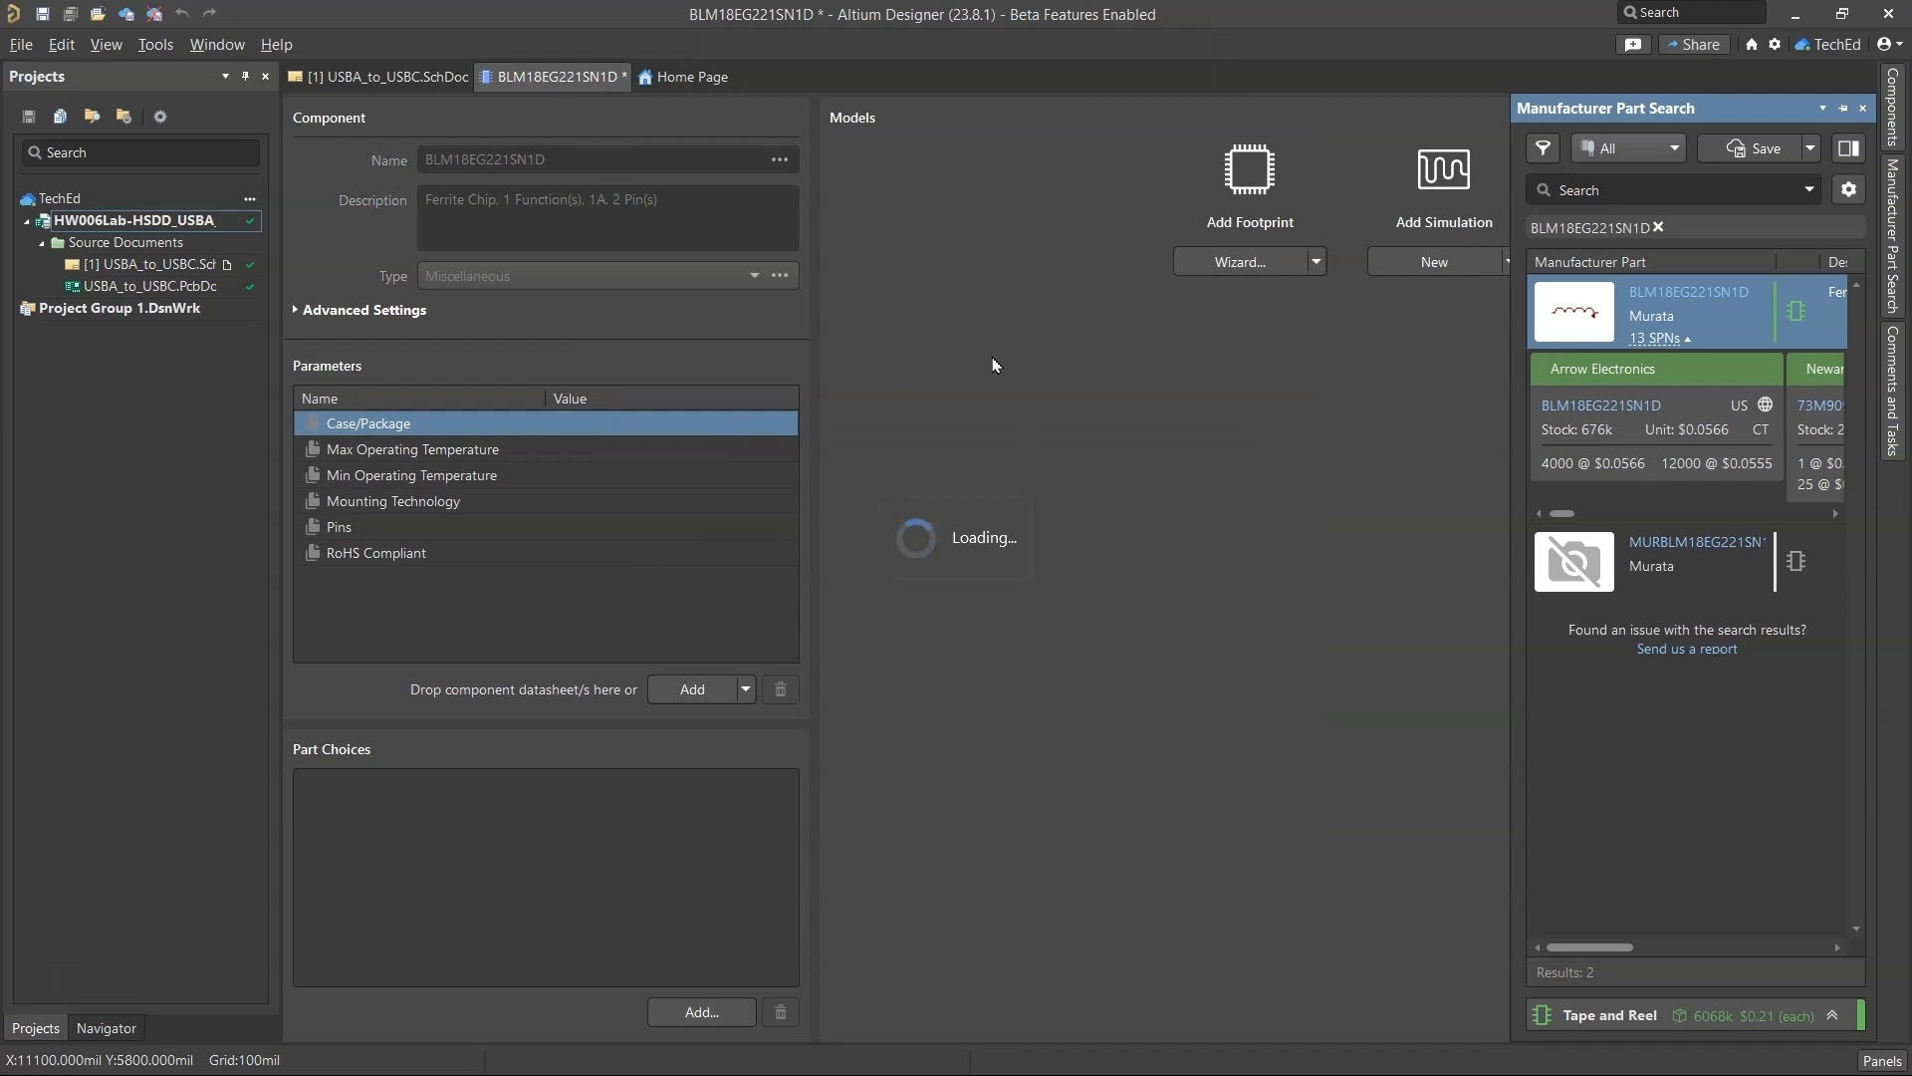
mouse_move(726, 282)
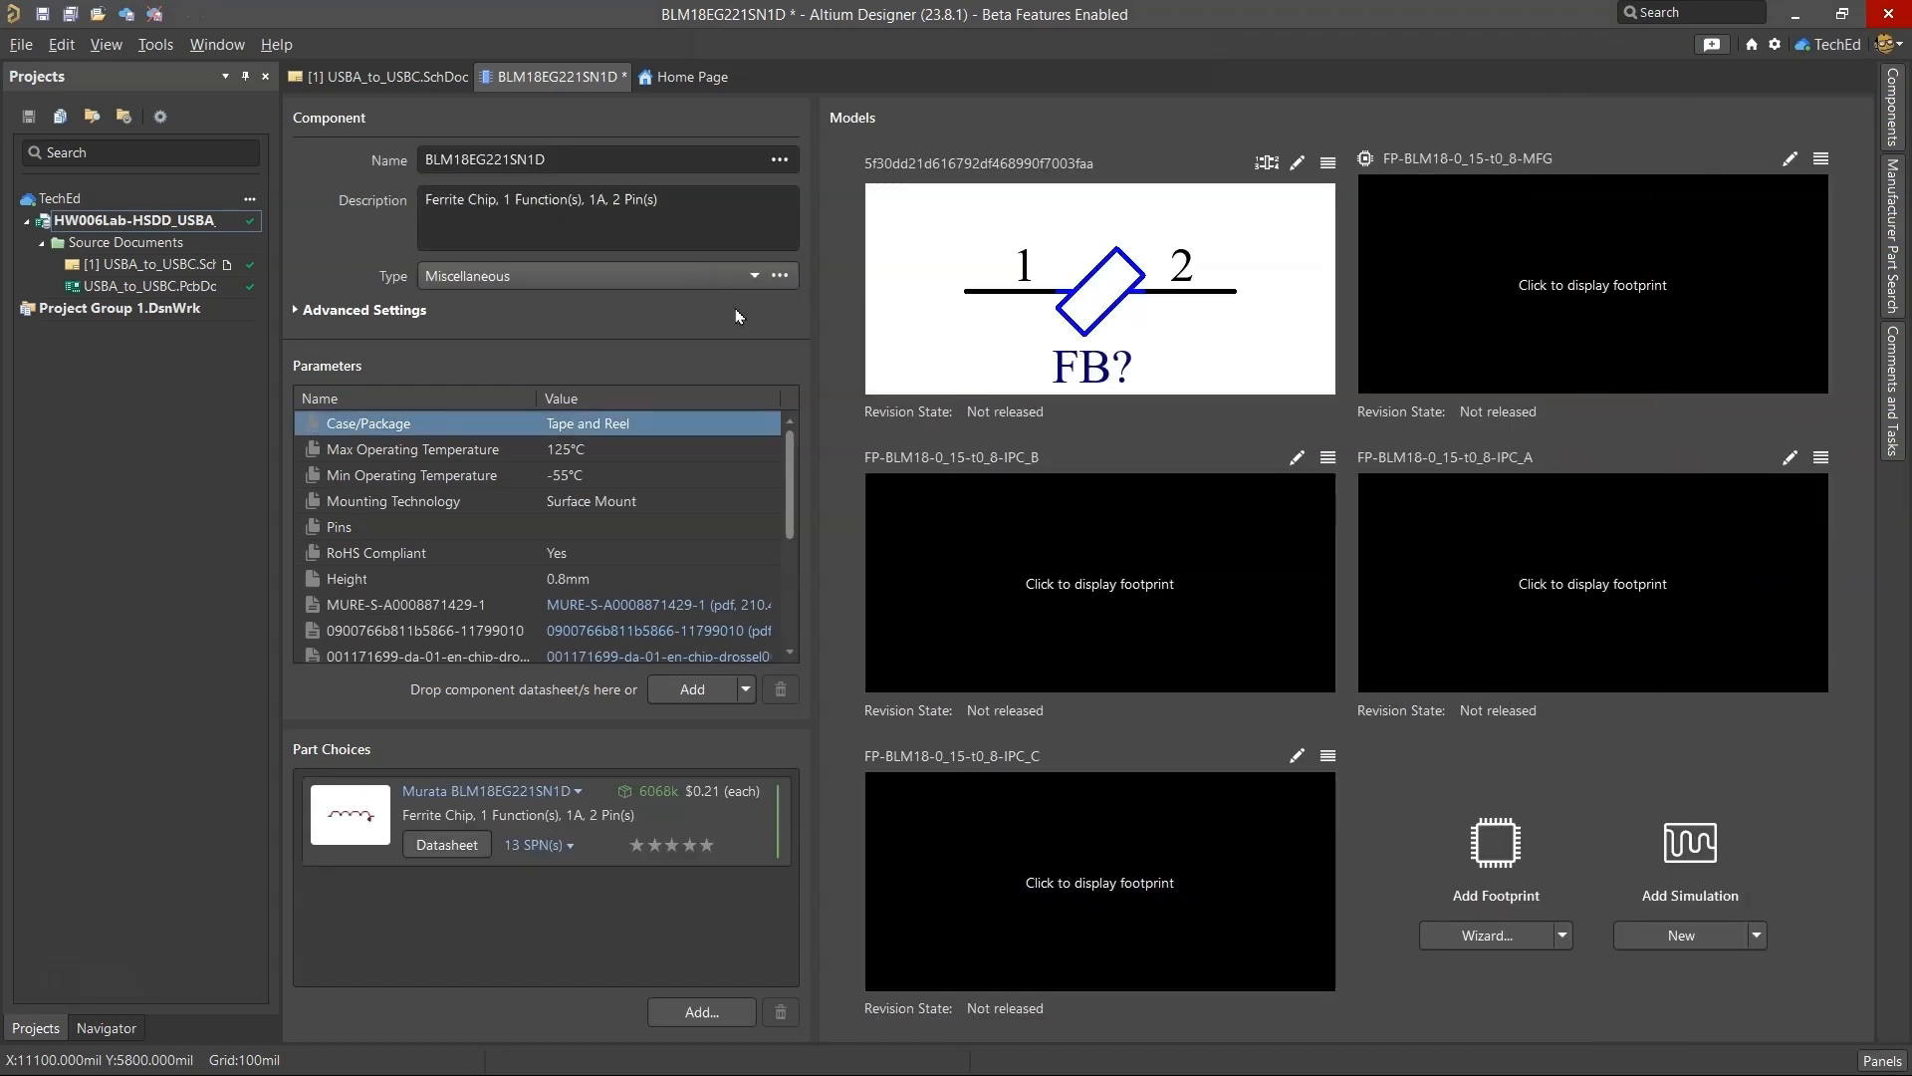
Load the 3D previews for the BLM18EG221SN1D footprint models
click(363, 309)
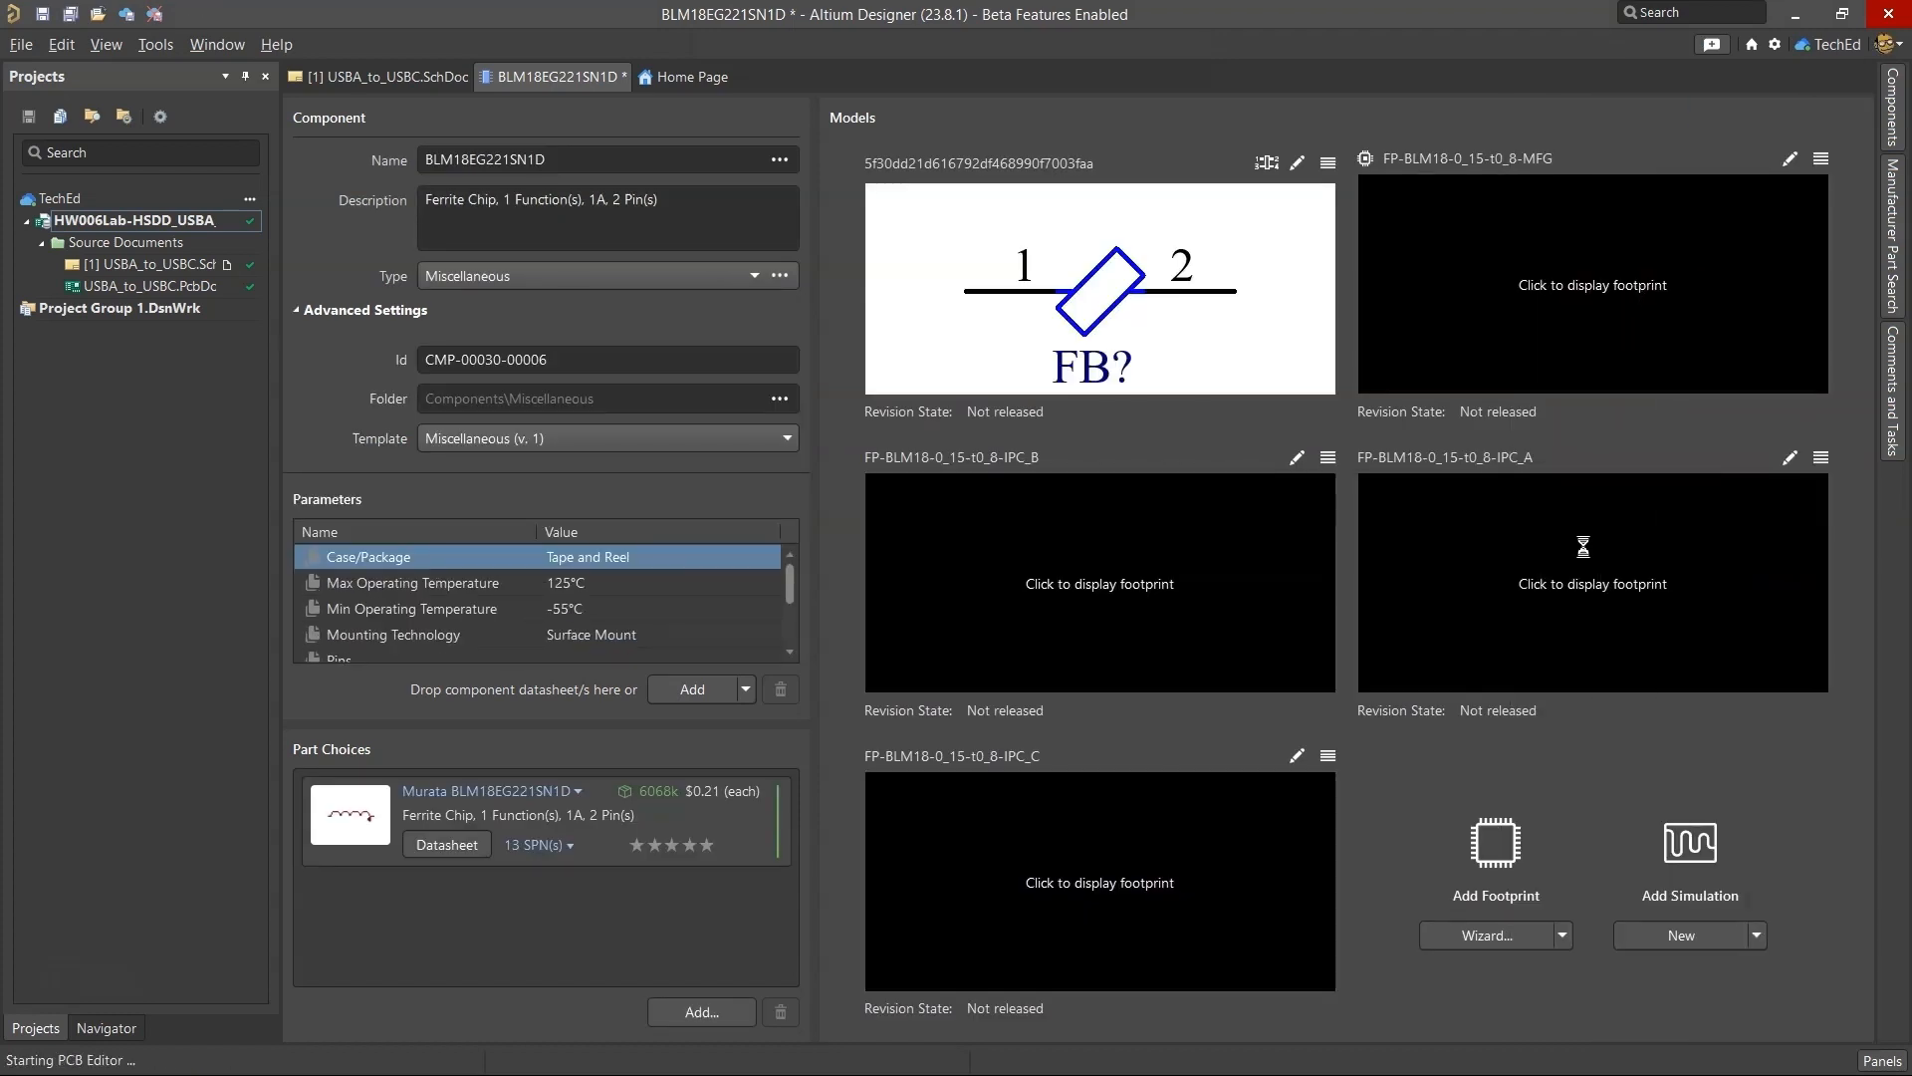
click(1591, 284)
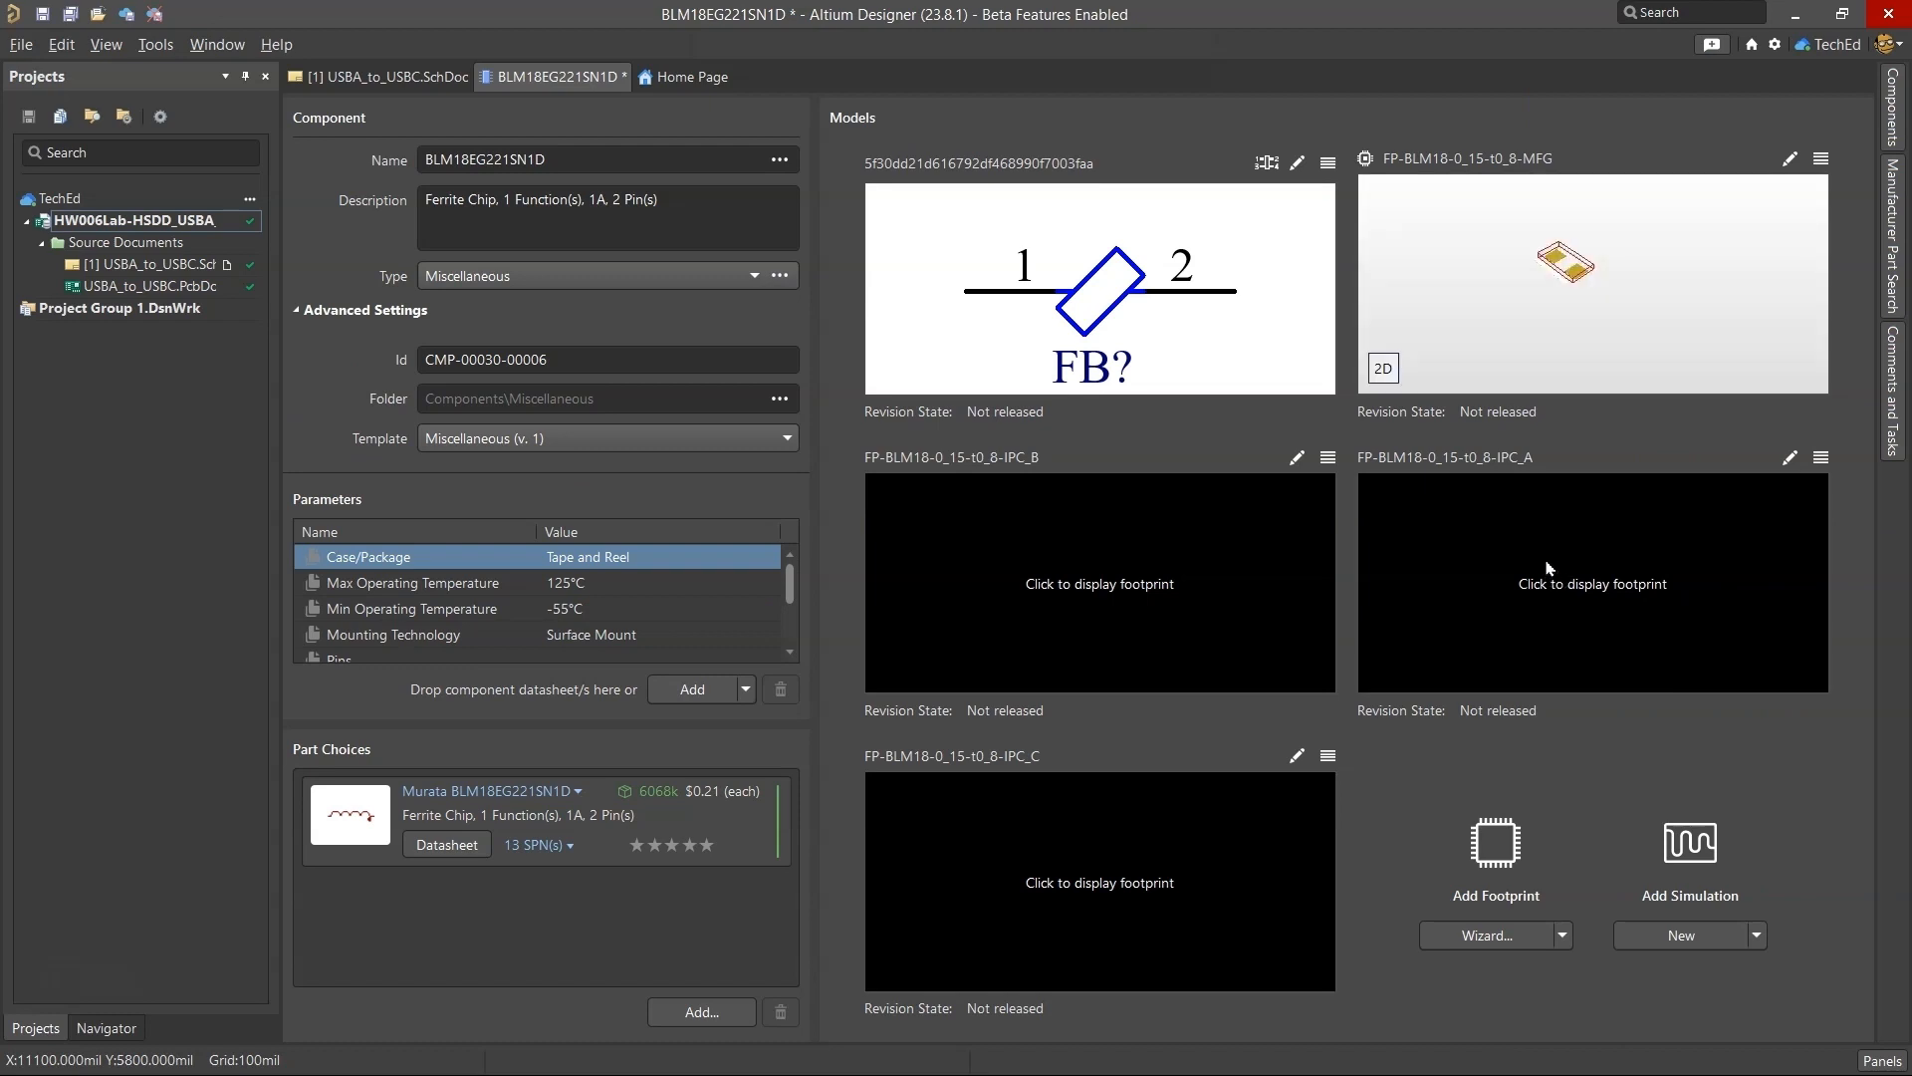
click(1591, 582)
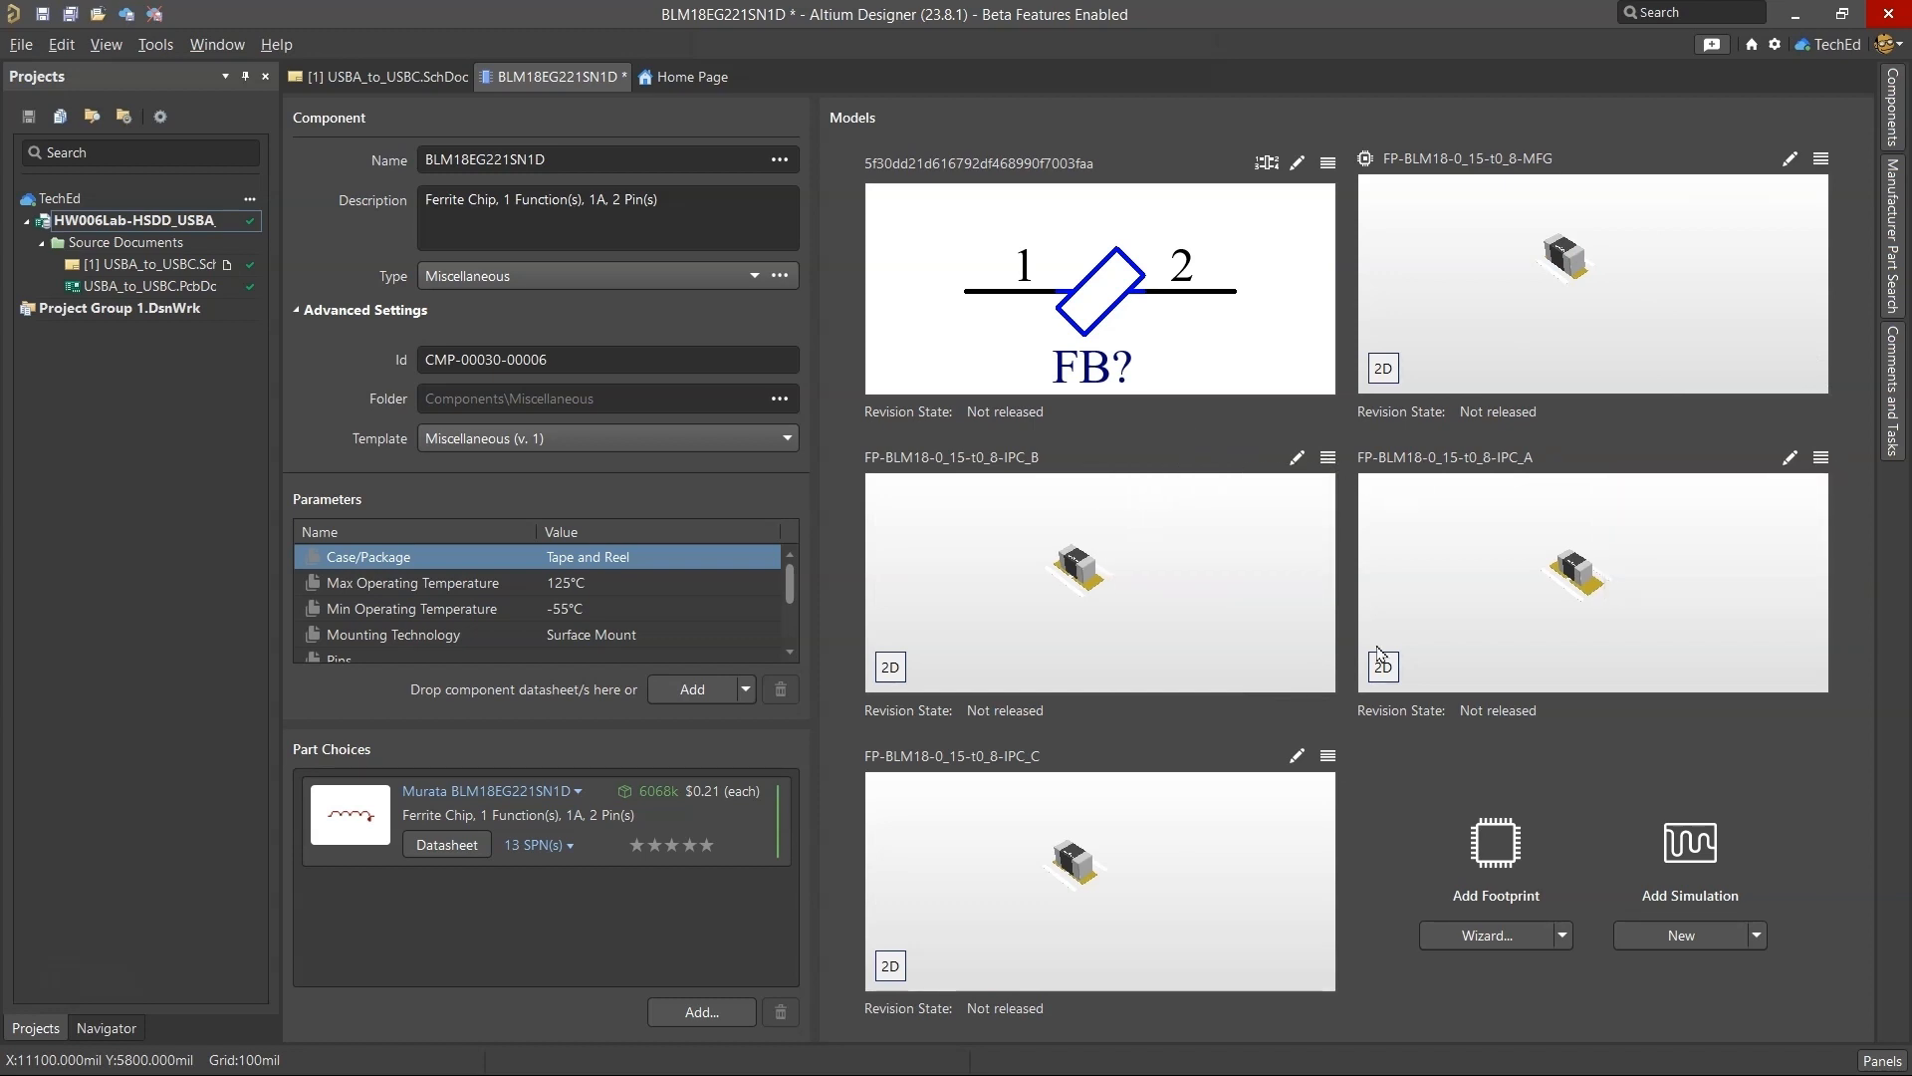
mouse_move(686, 357)
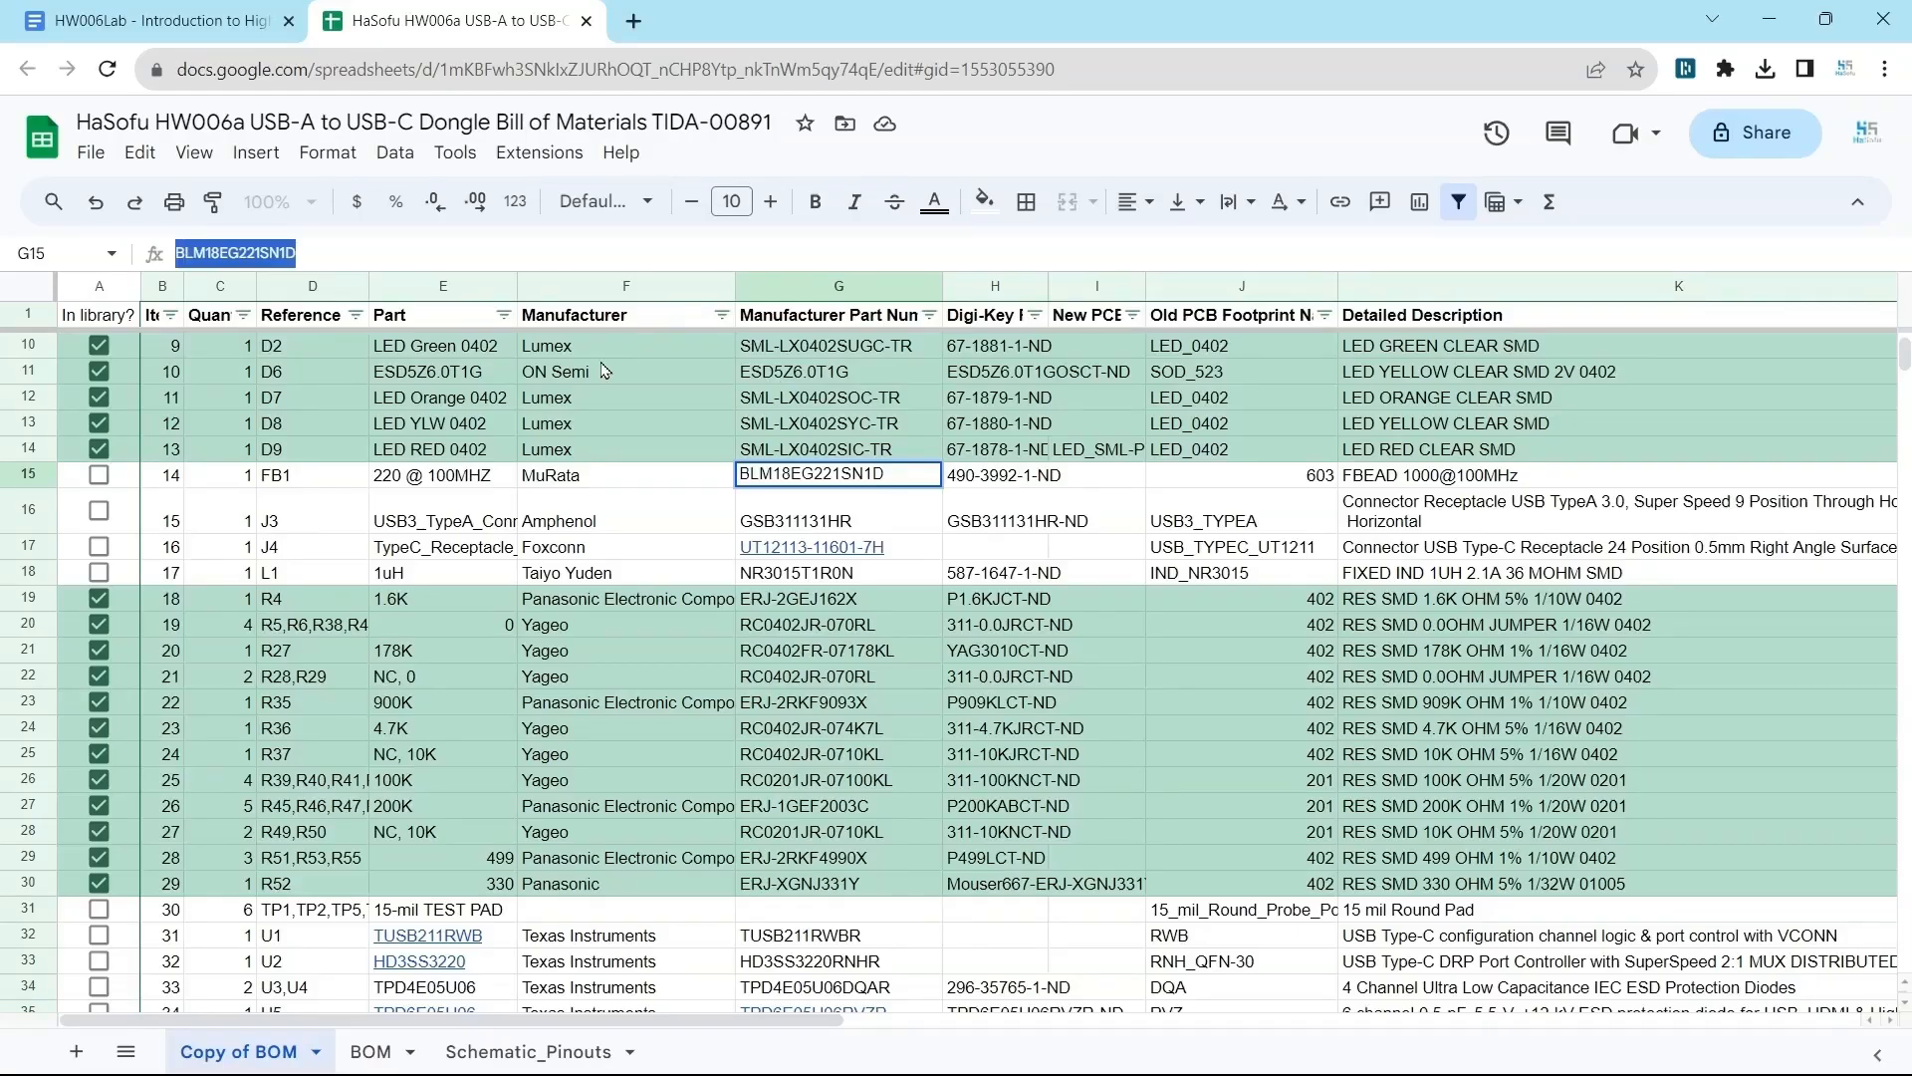
Rename the component from BLM18EG221SN1D to 'FBEAD 1000@100MHz'
click(1549, 473)
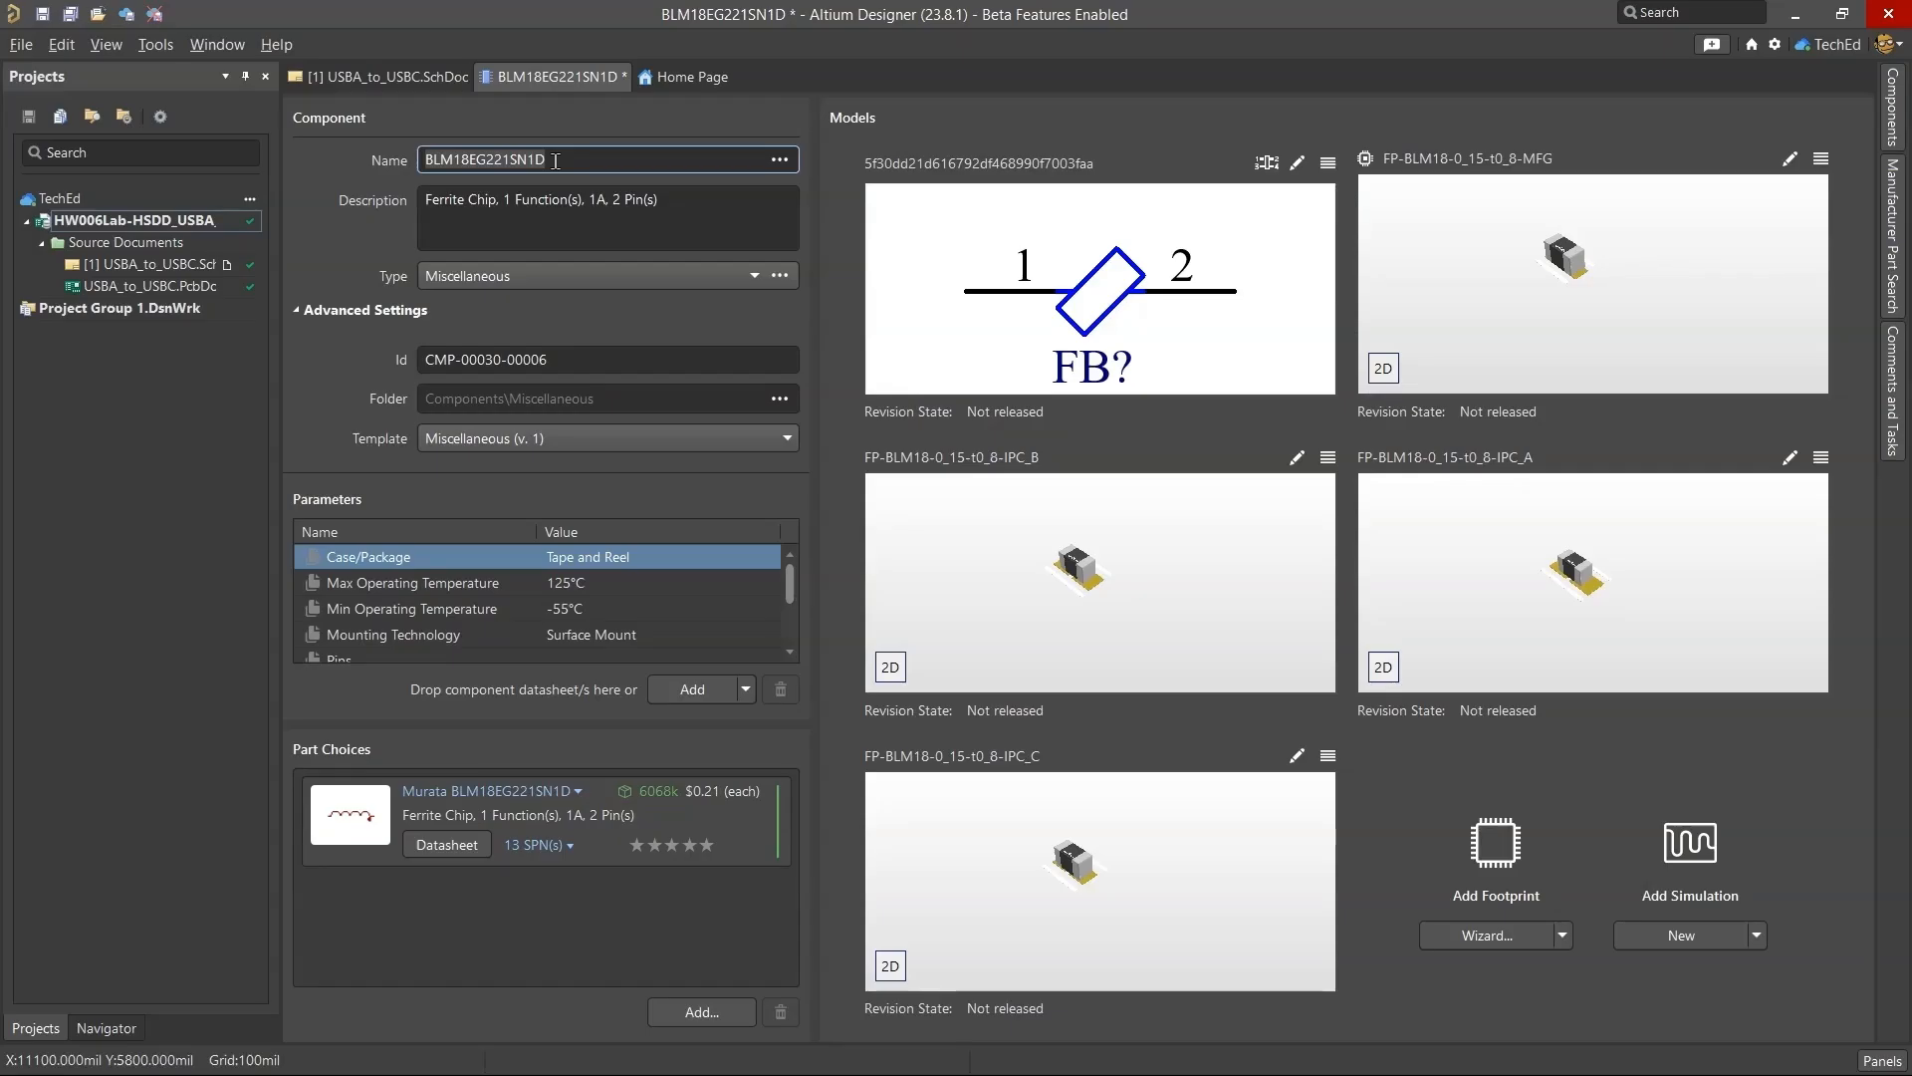
text(FBEAD 1000@100MHz)
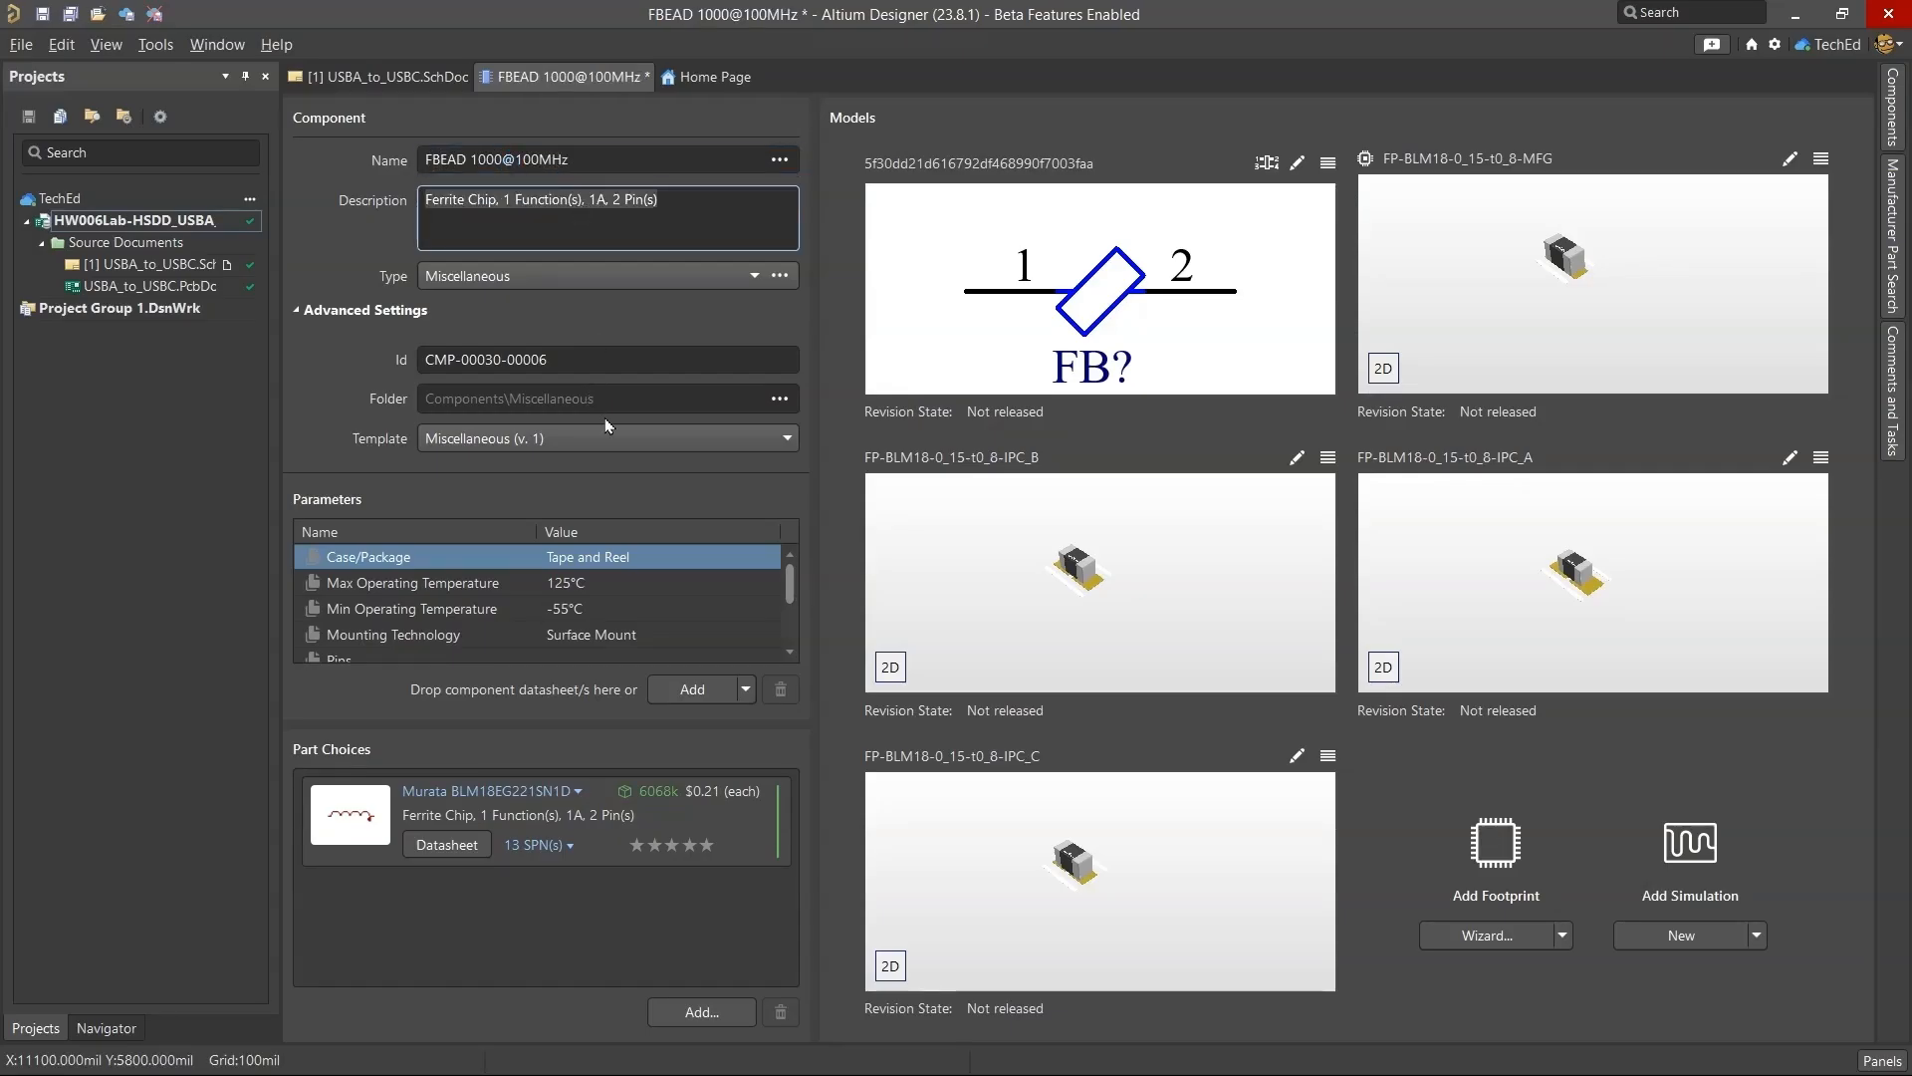
click(561, 360)
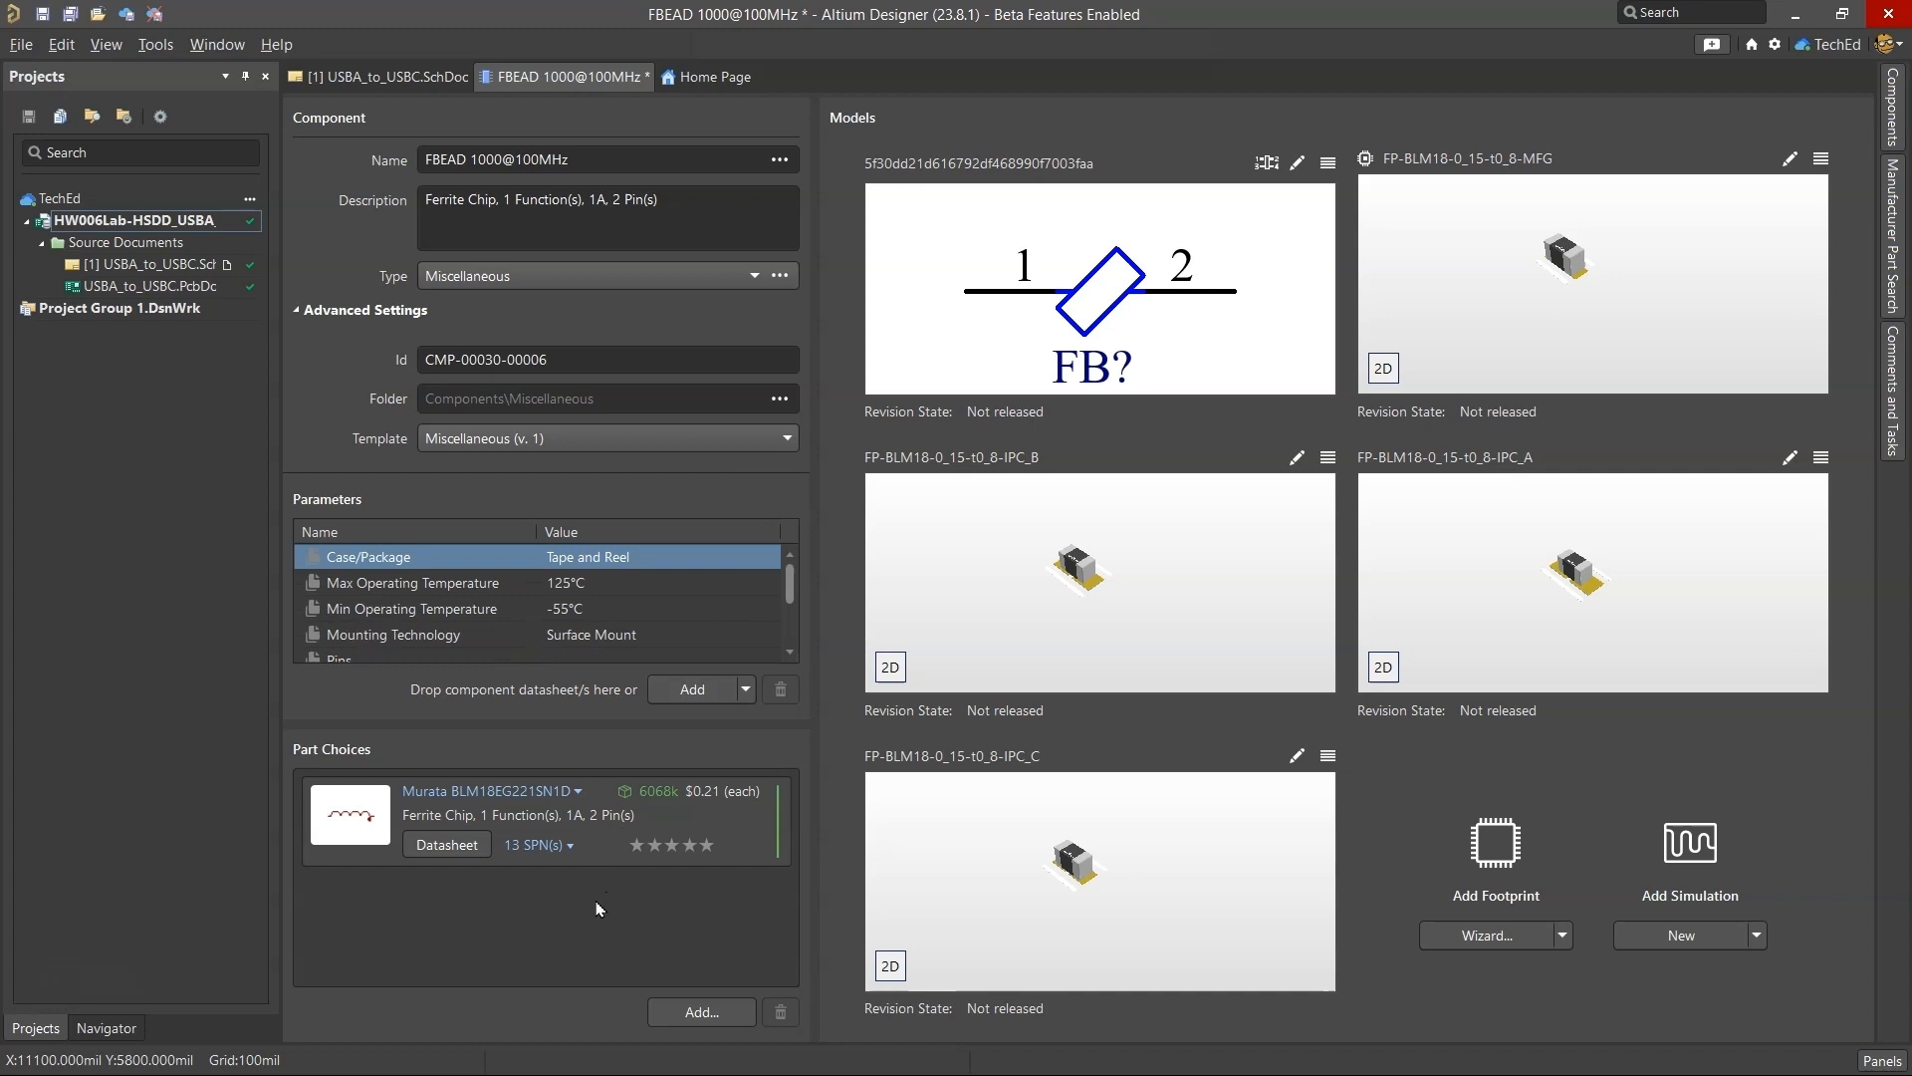
mouse_move(826, 349)
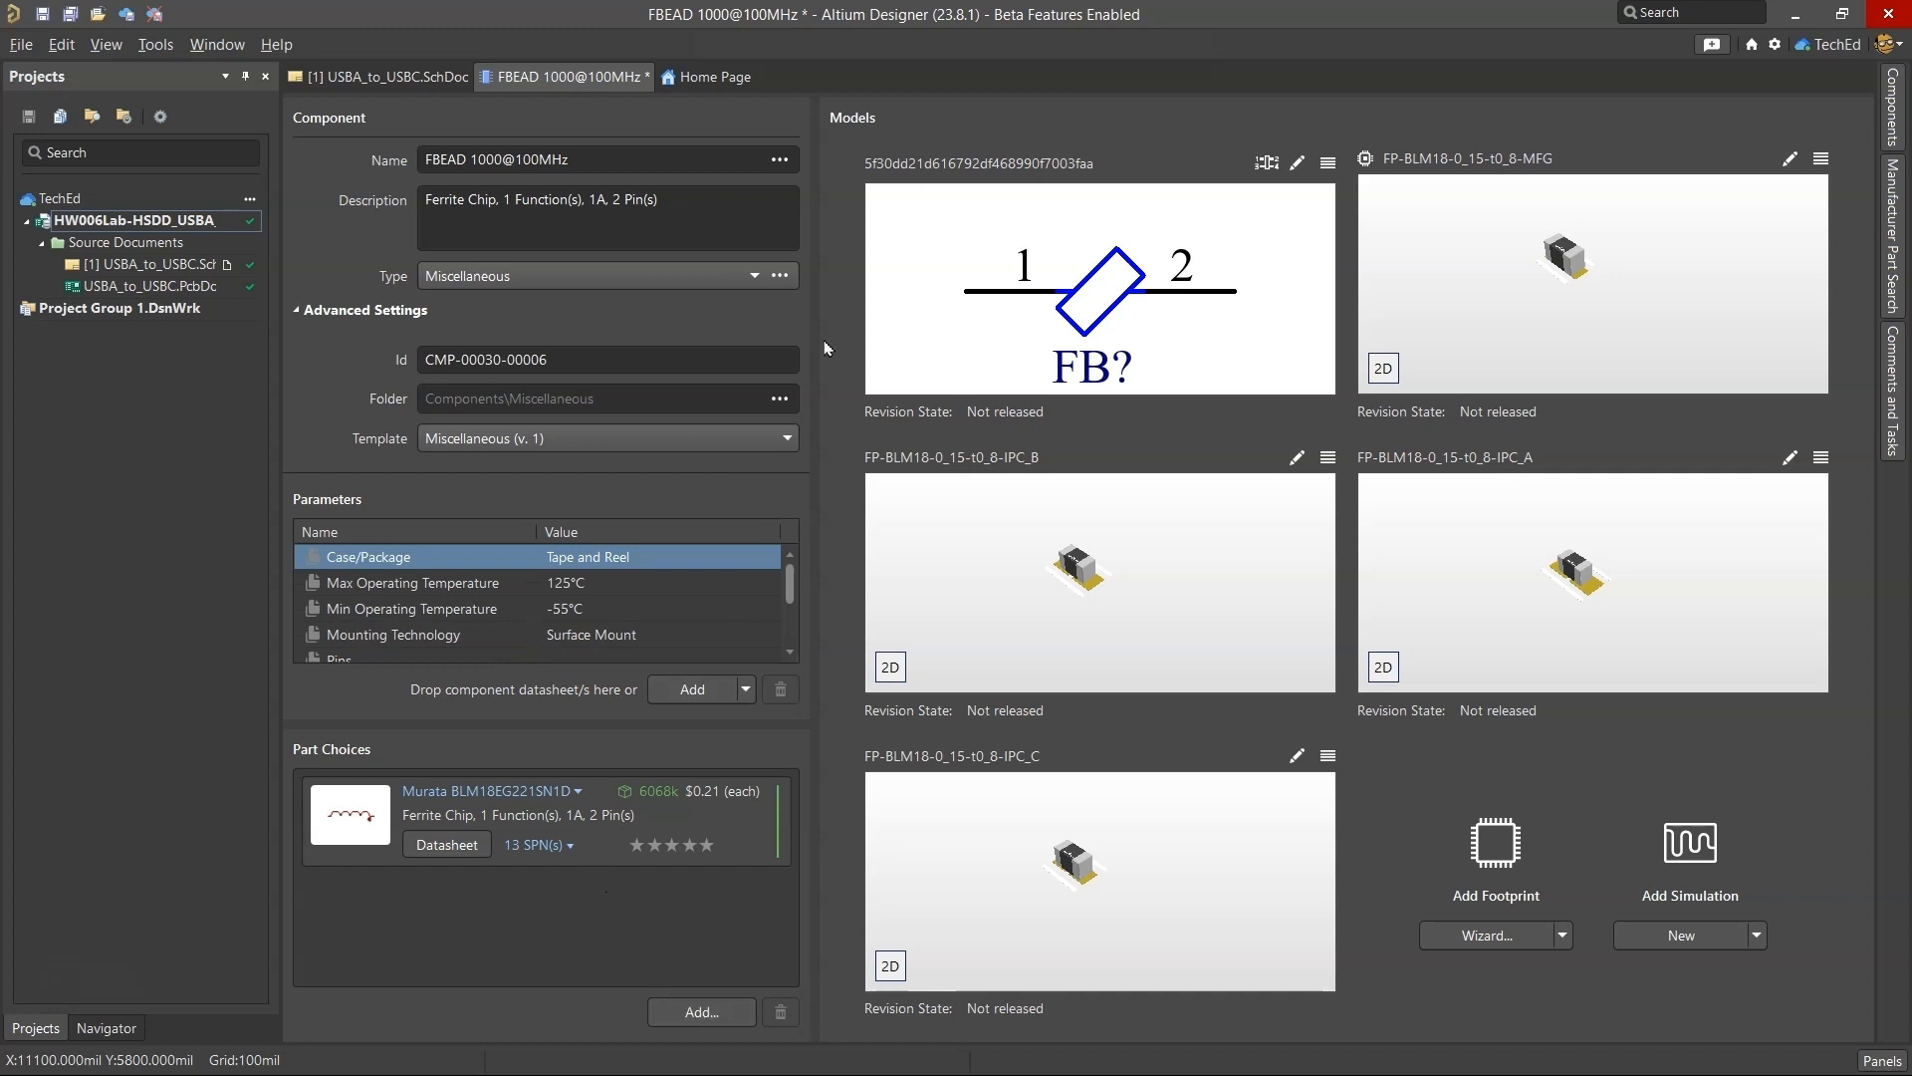
Save the component to the server with release notes 'new ferri…'
right_click(562, 77)
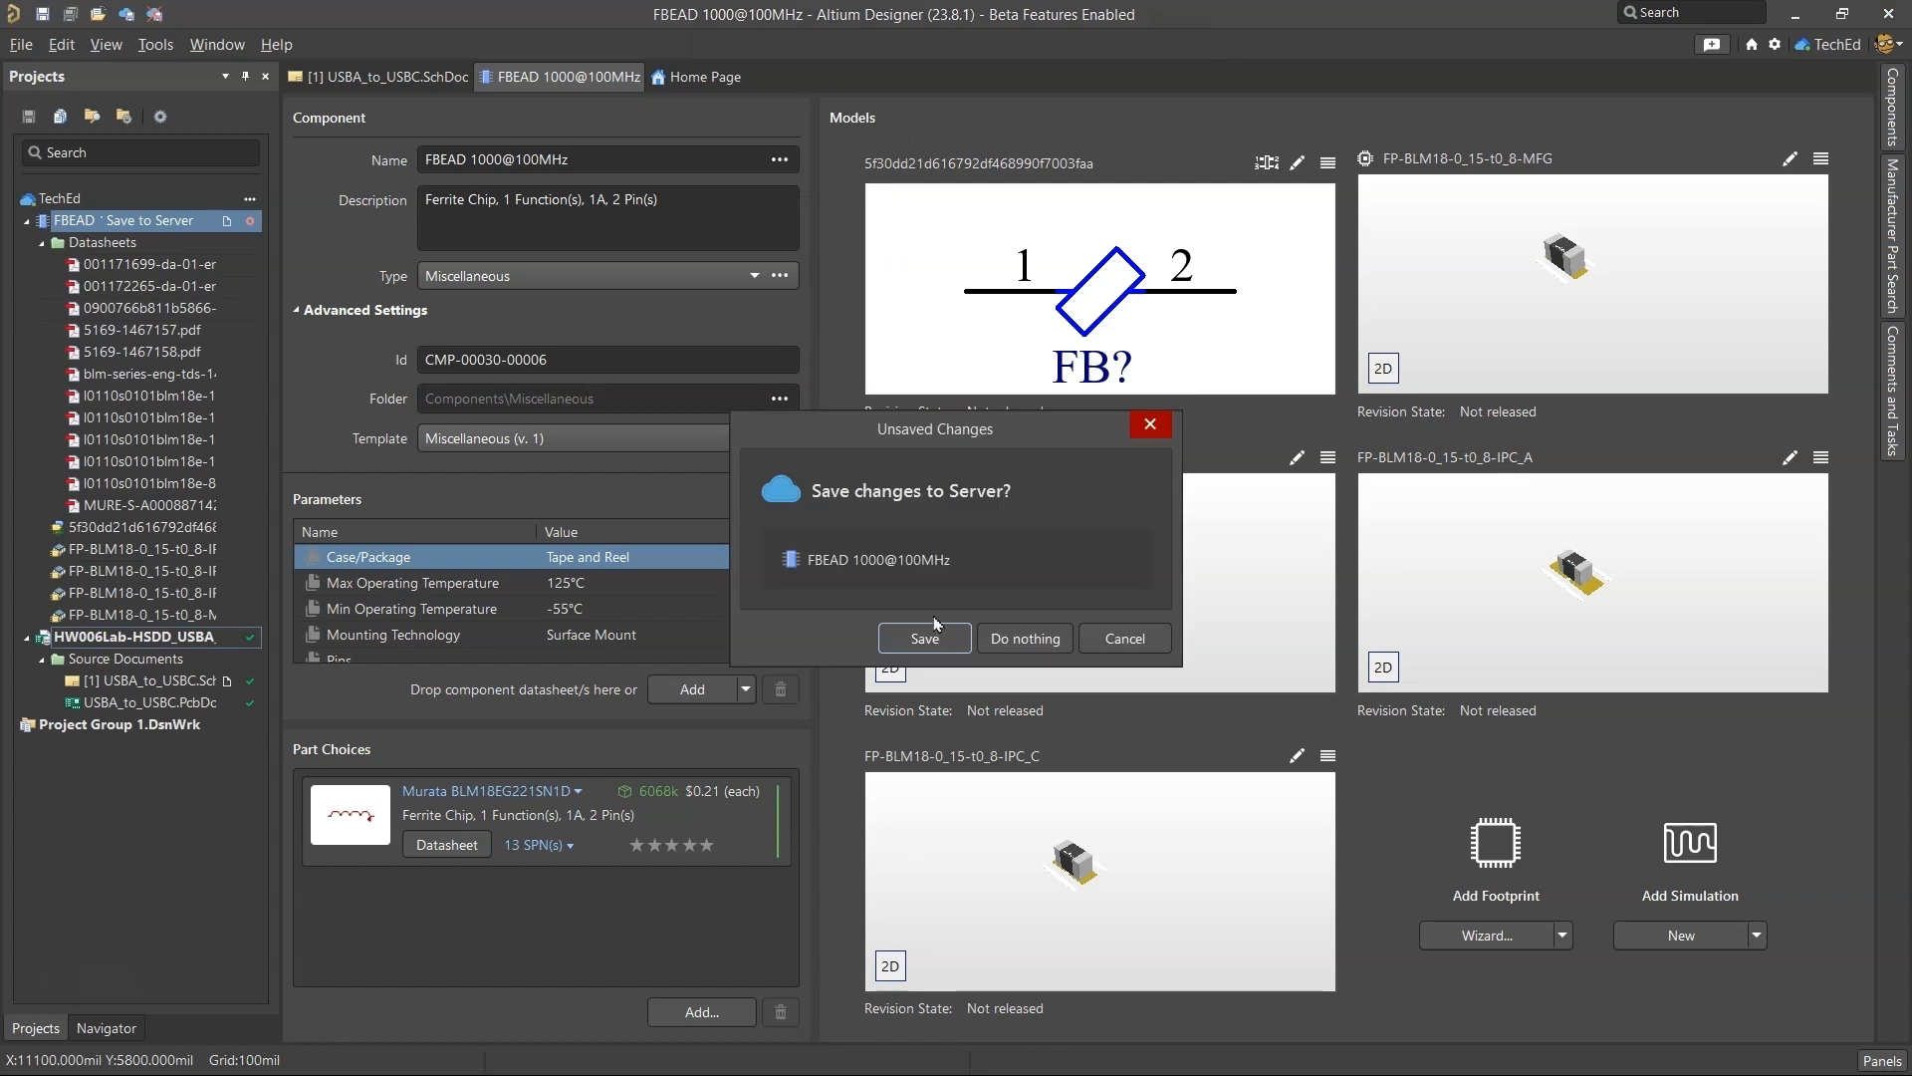
click(924, 637)
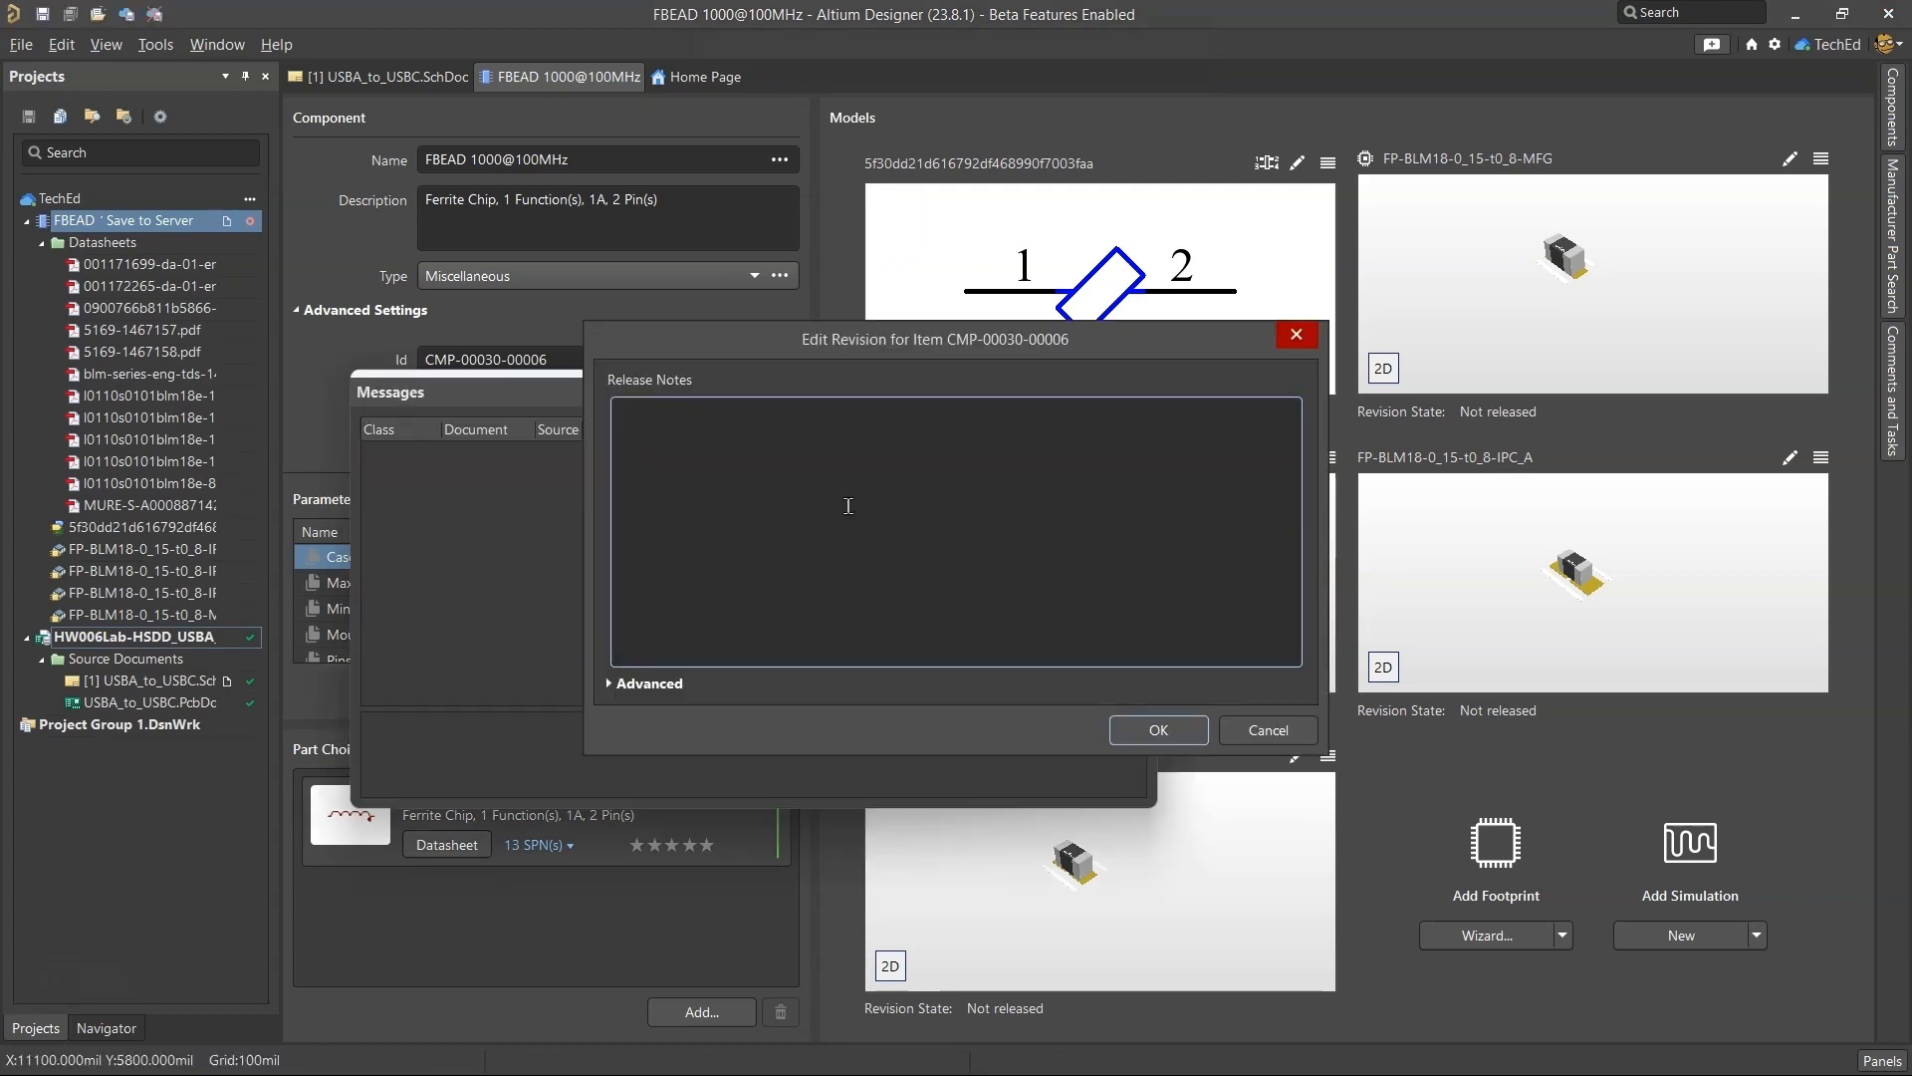
text(new ferri)
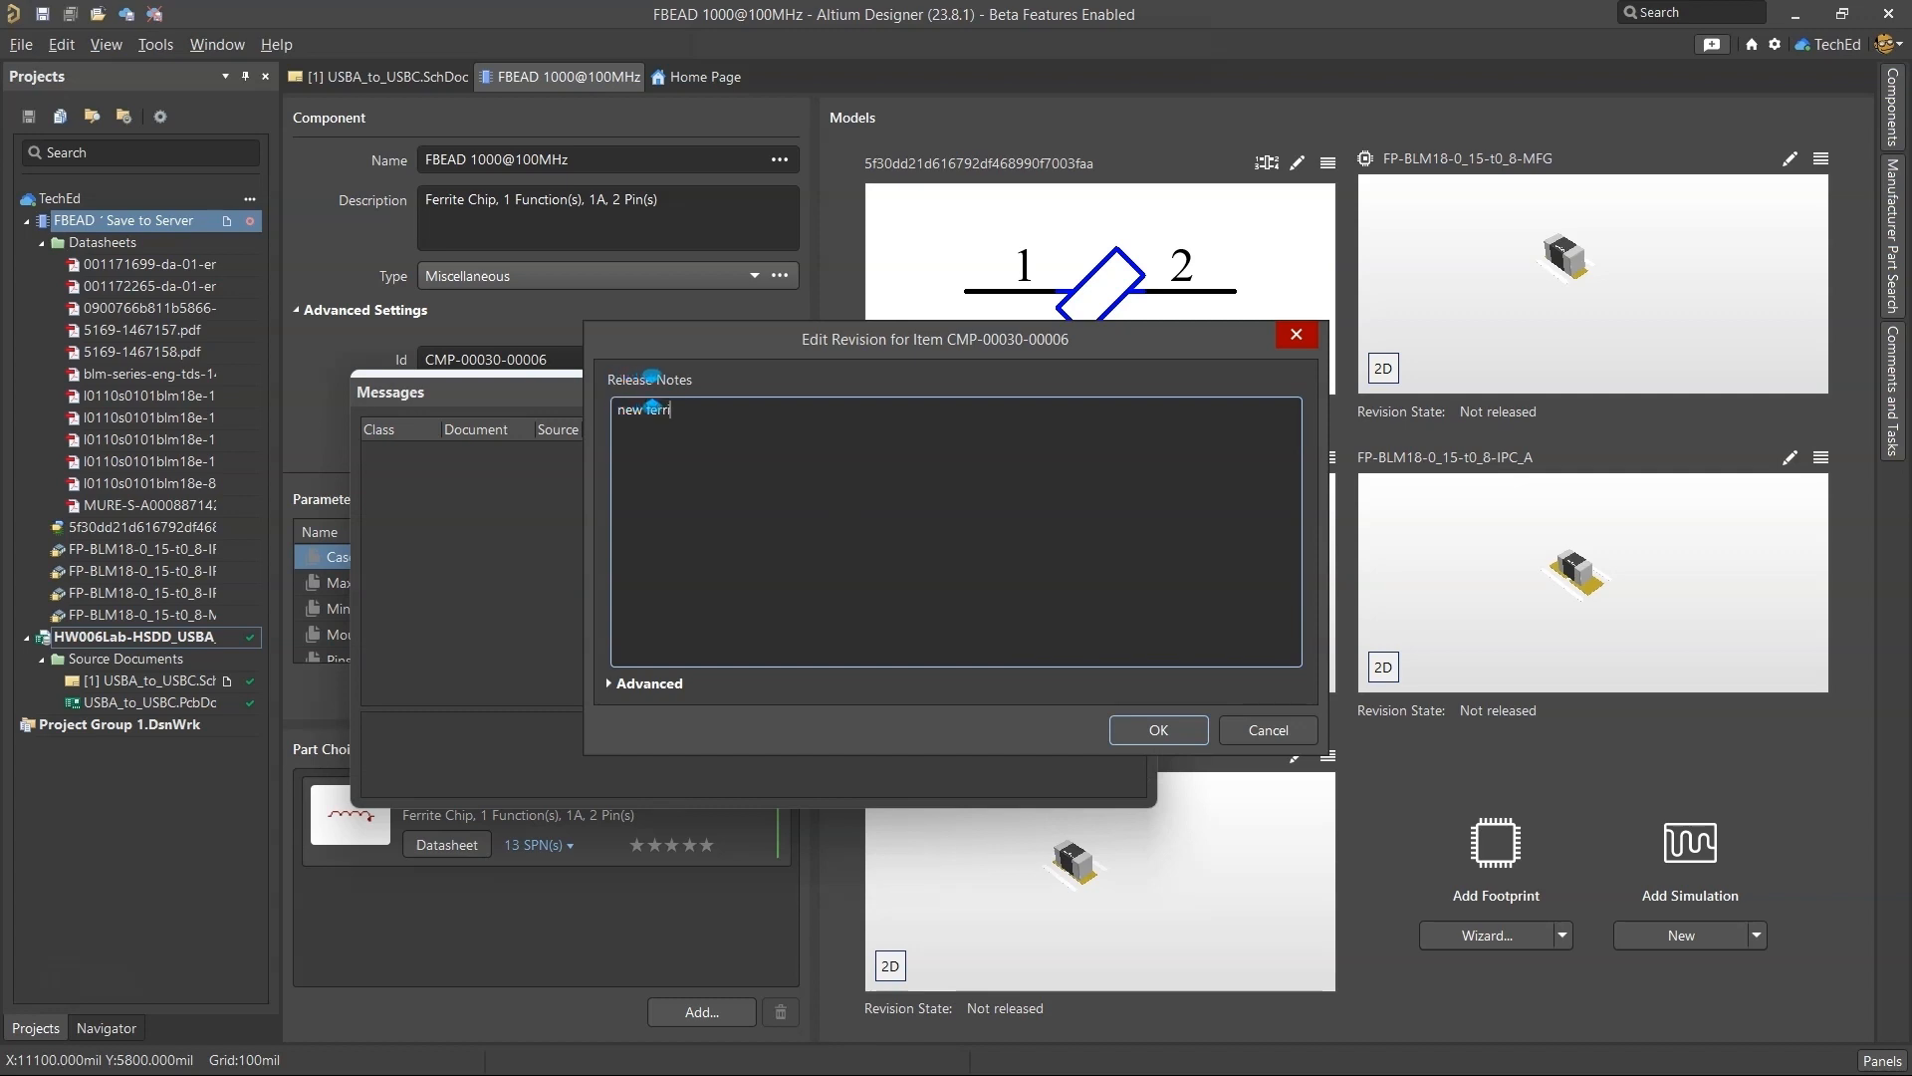
click(1156, 729)
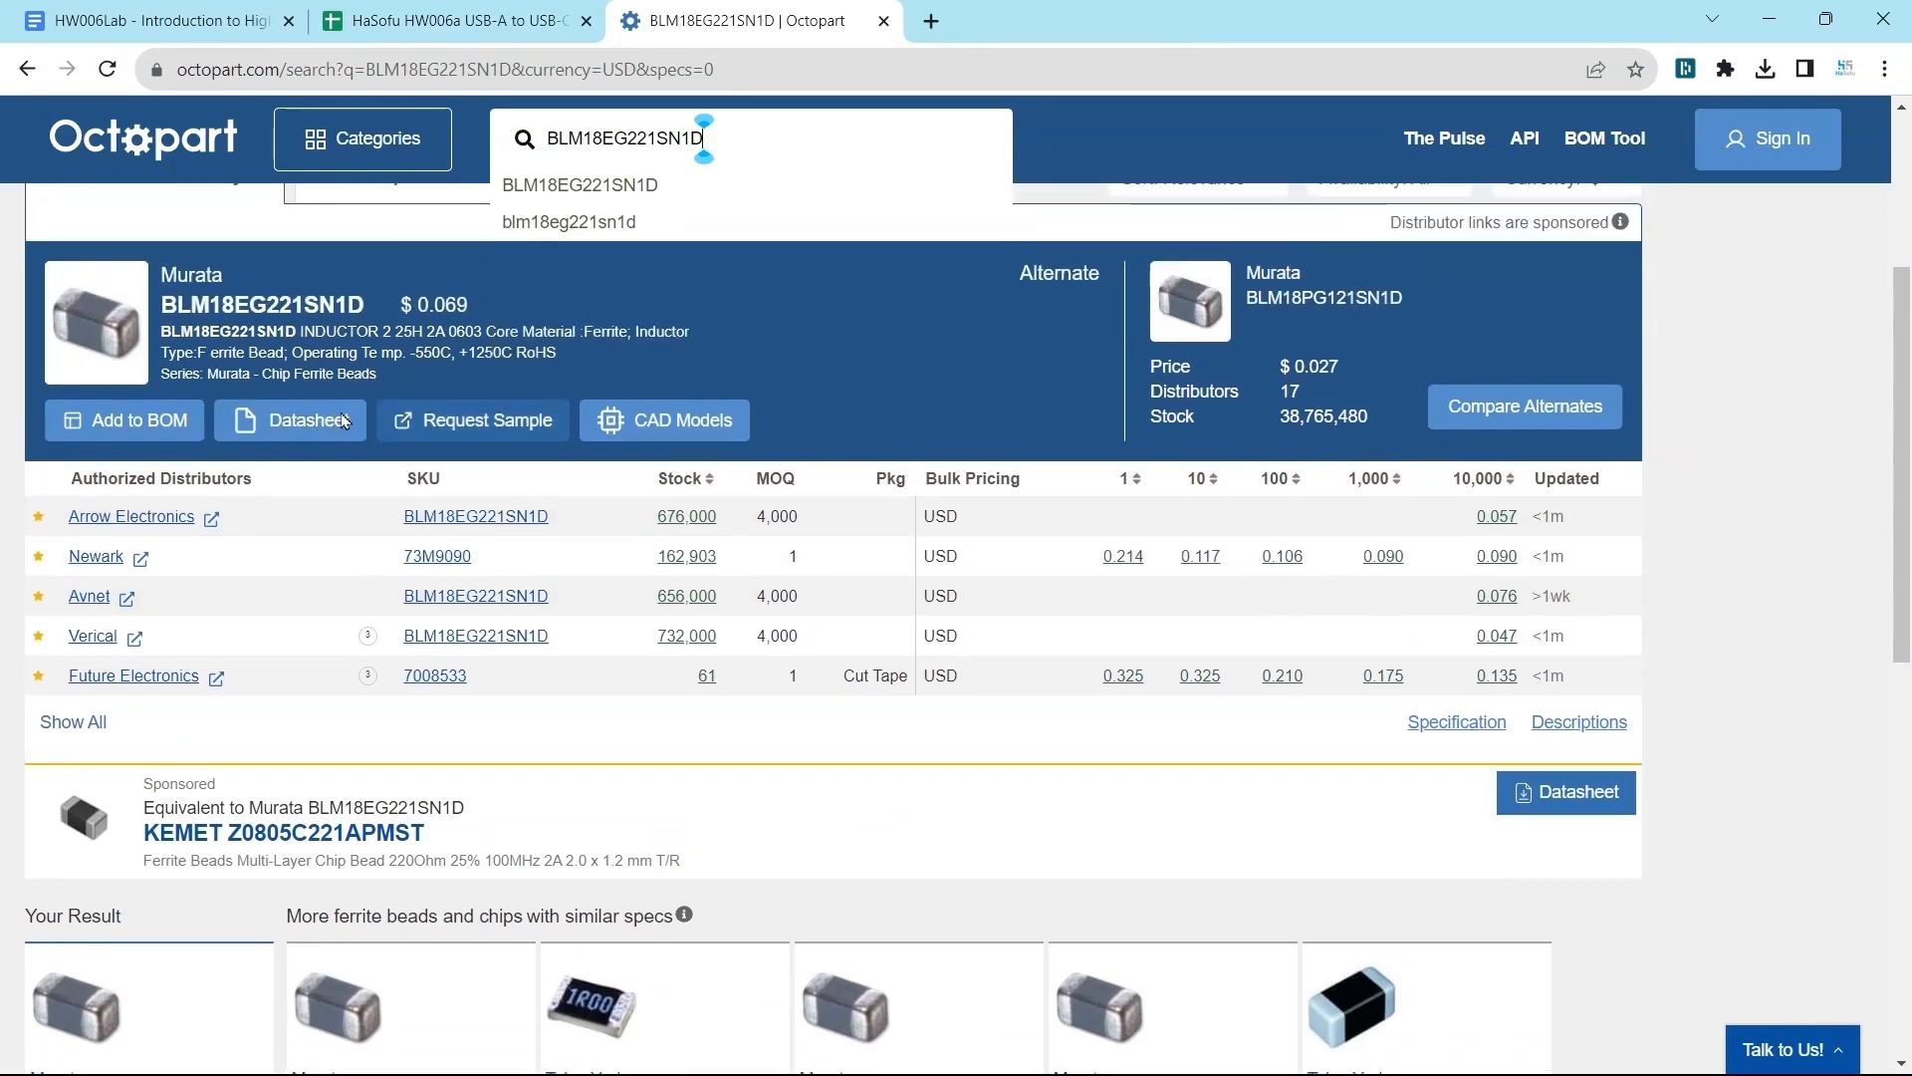
Open the datasheet for the Murata BLM18EG221SN1D result on Octopart
click(664, 419)
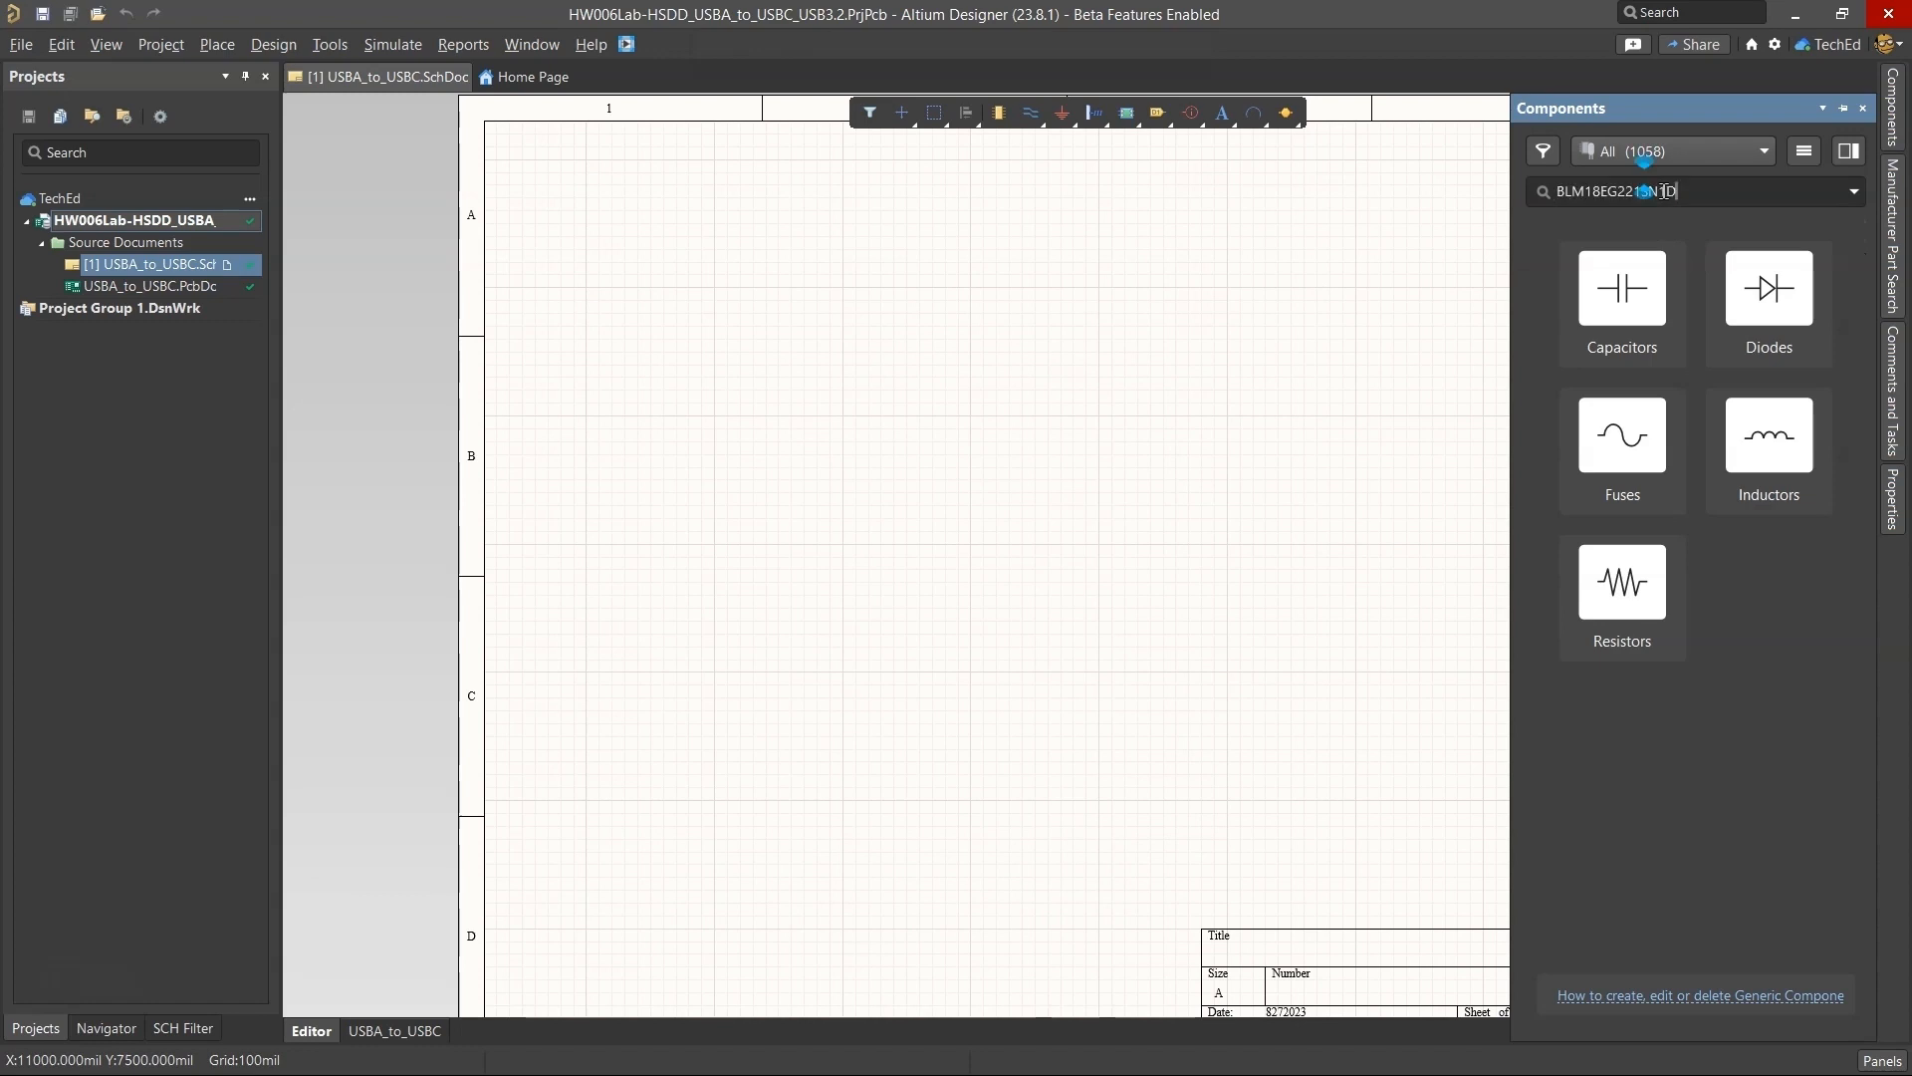
Search Components for BLM18EG221SN1D and place FBEAD 1000@100MHz as FB? on the sheet
key(Return)
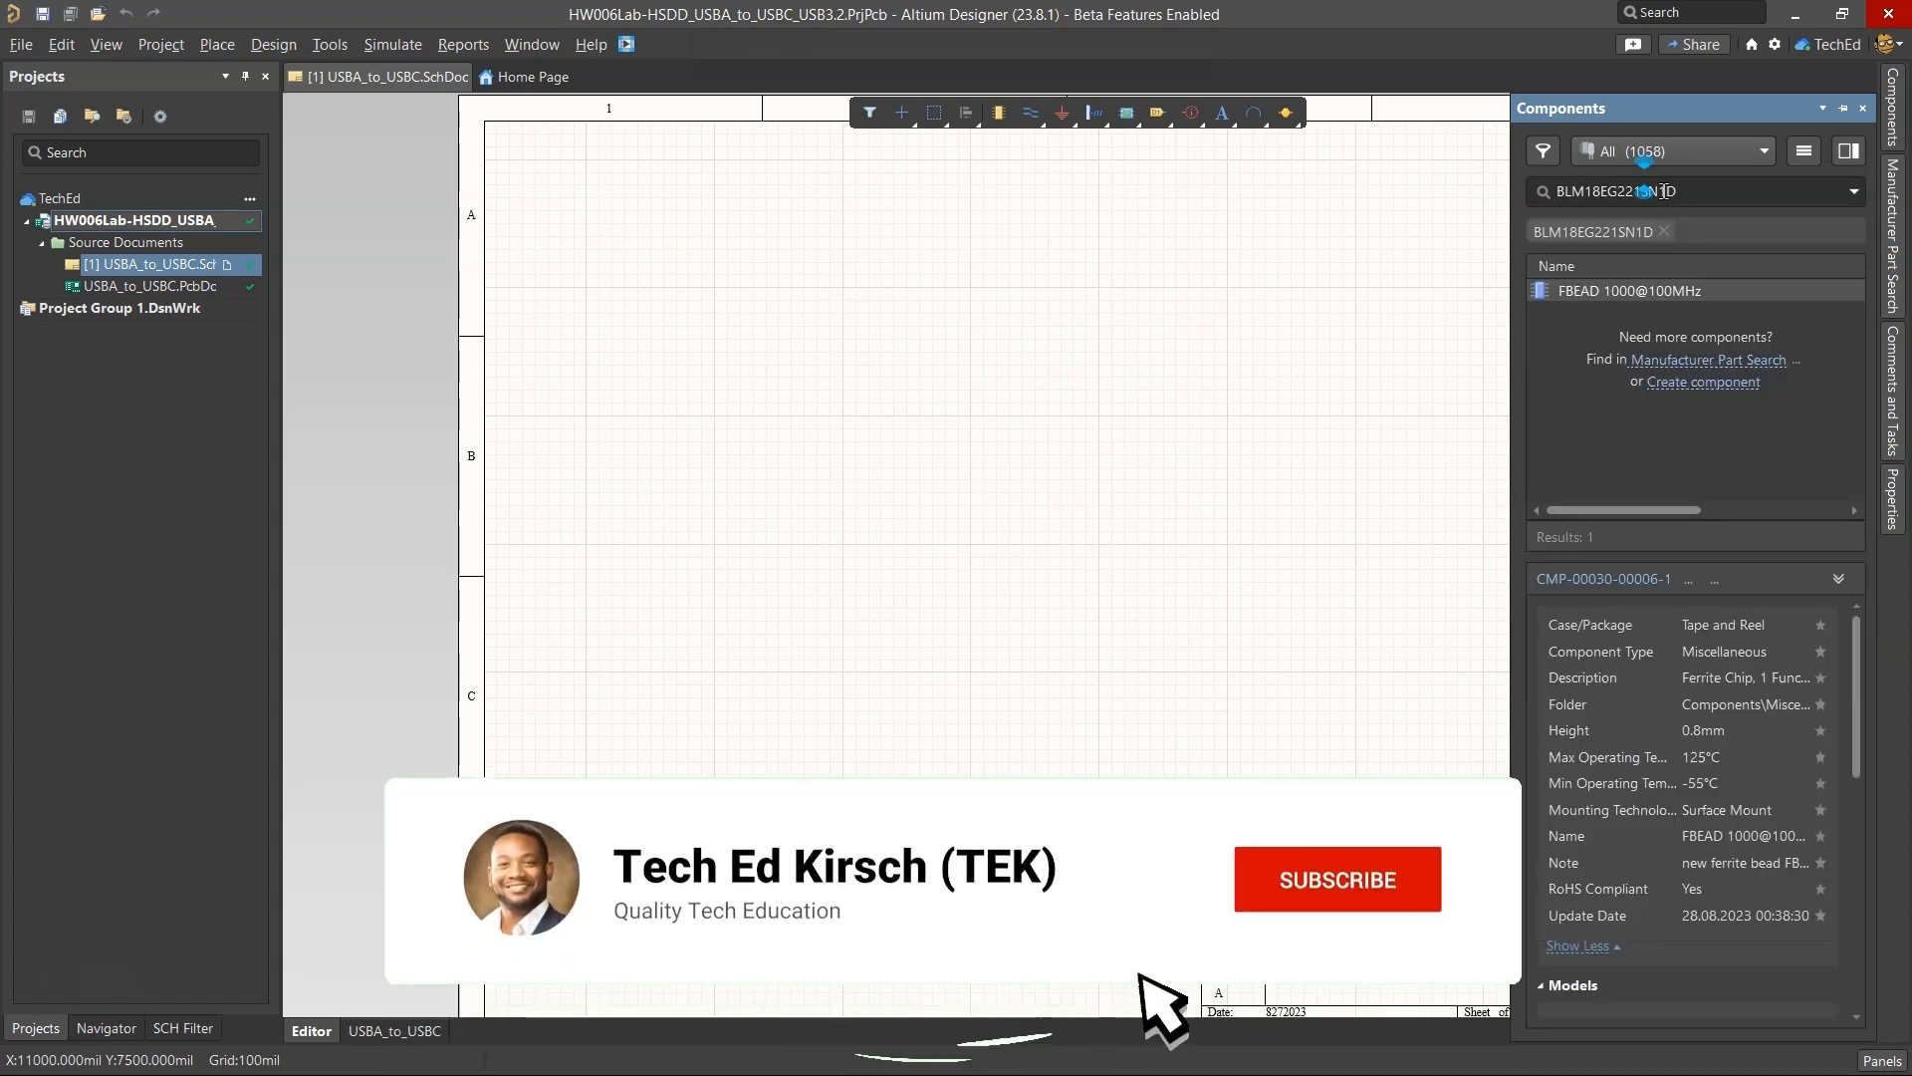
click(1628, 290)
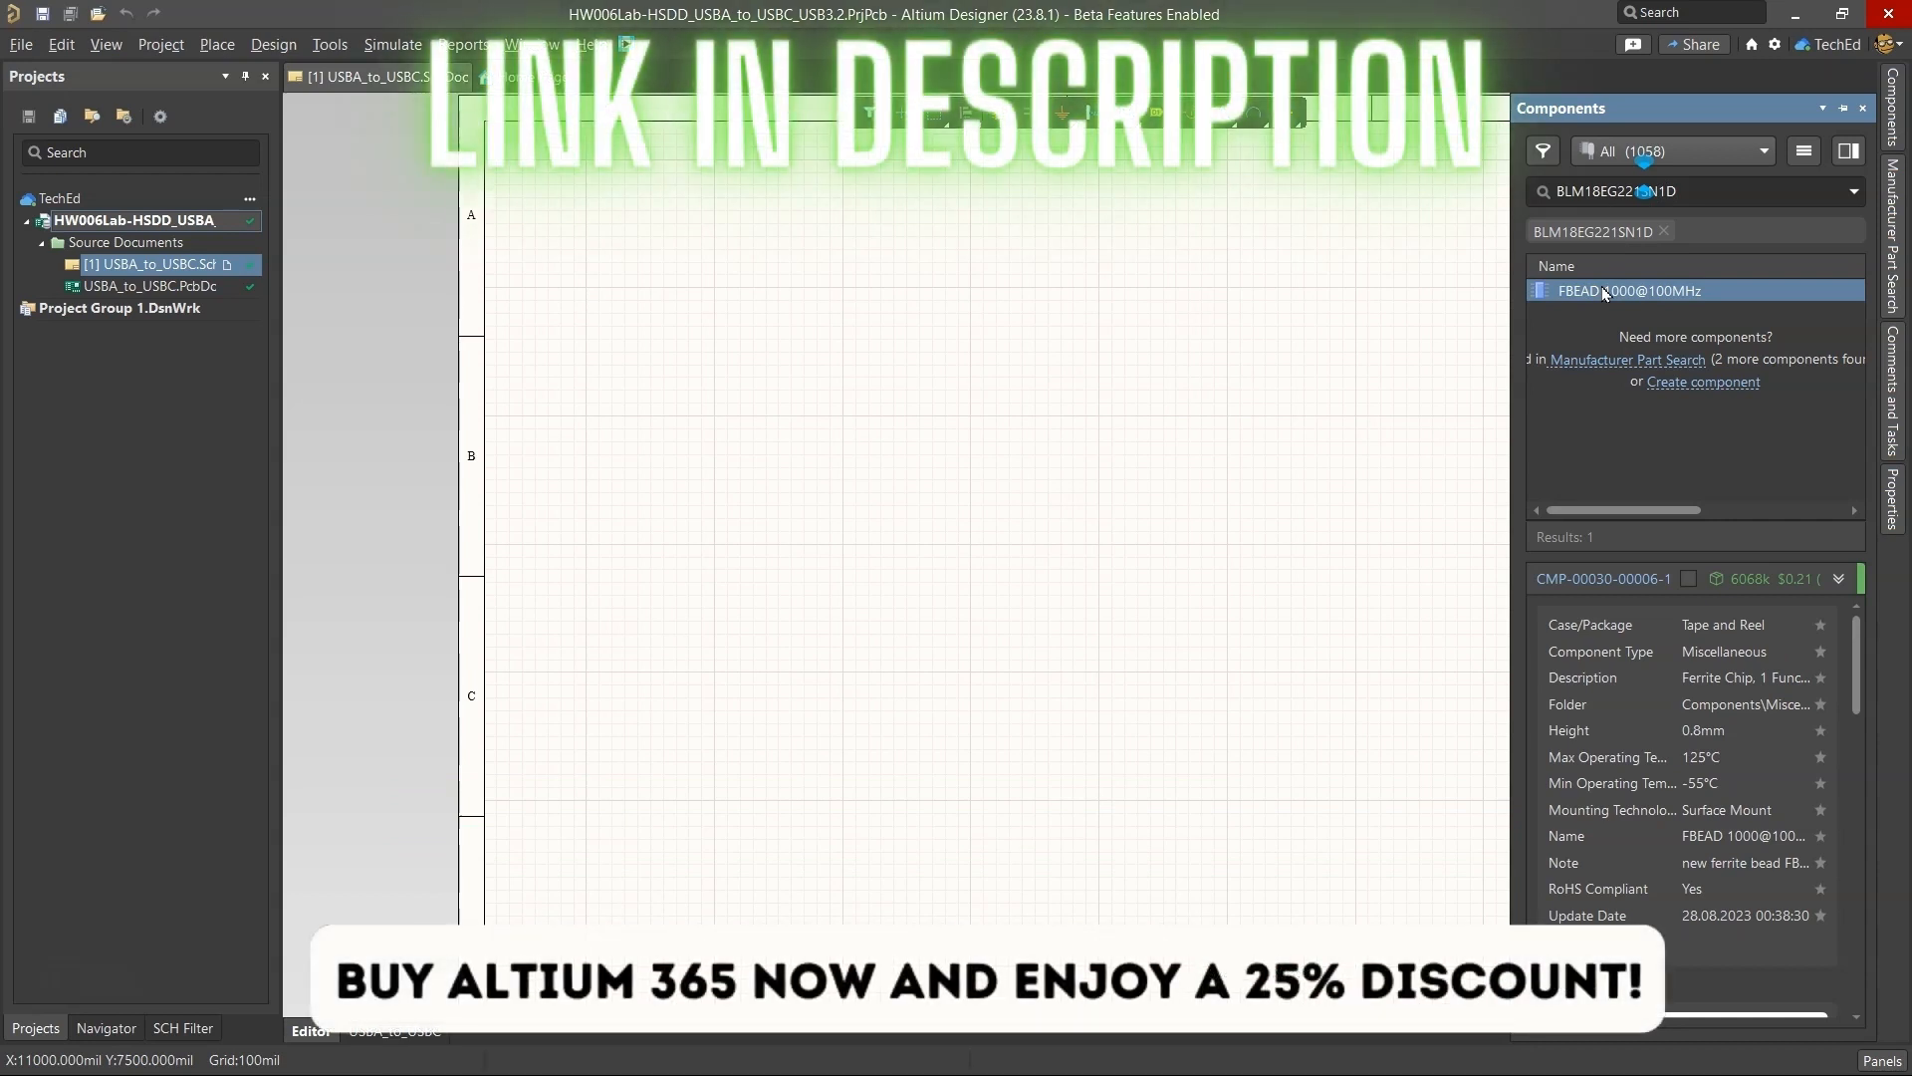
right_click(1628, 289)
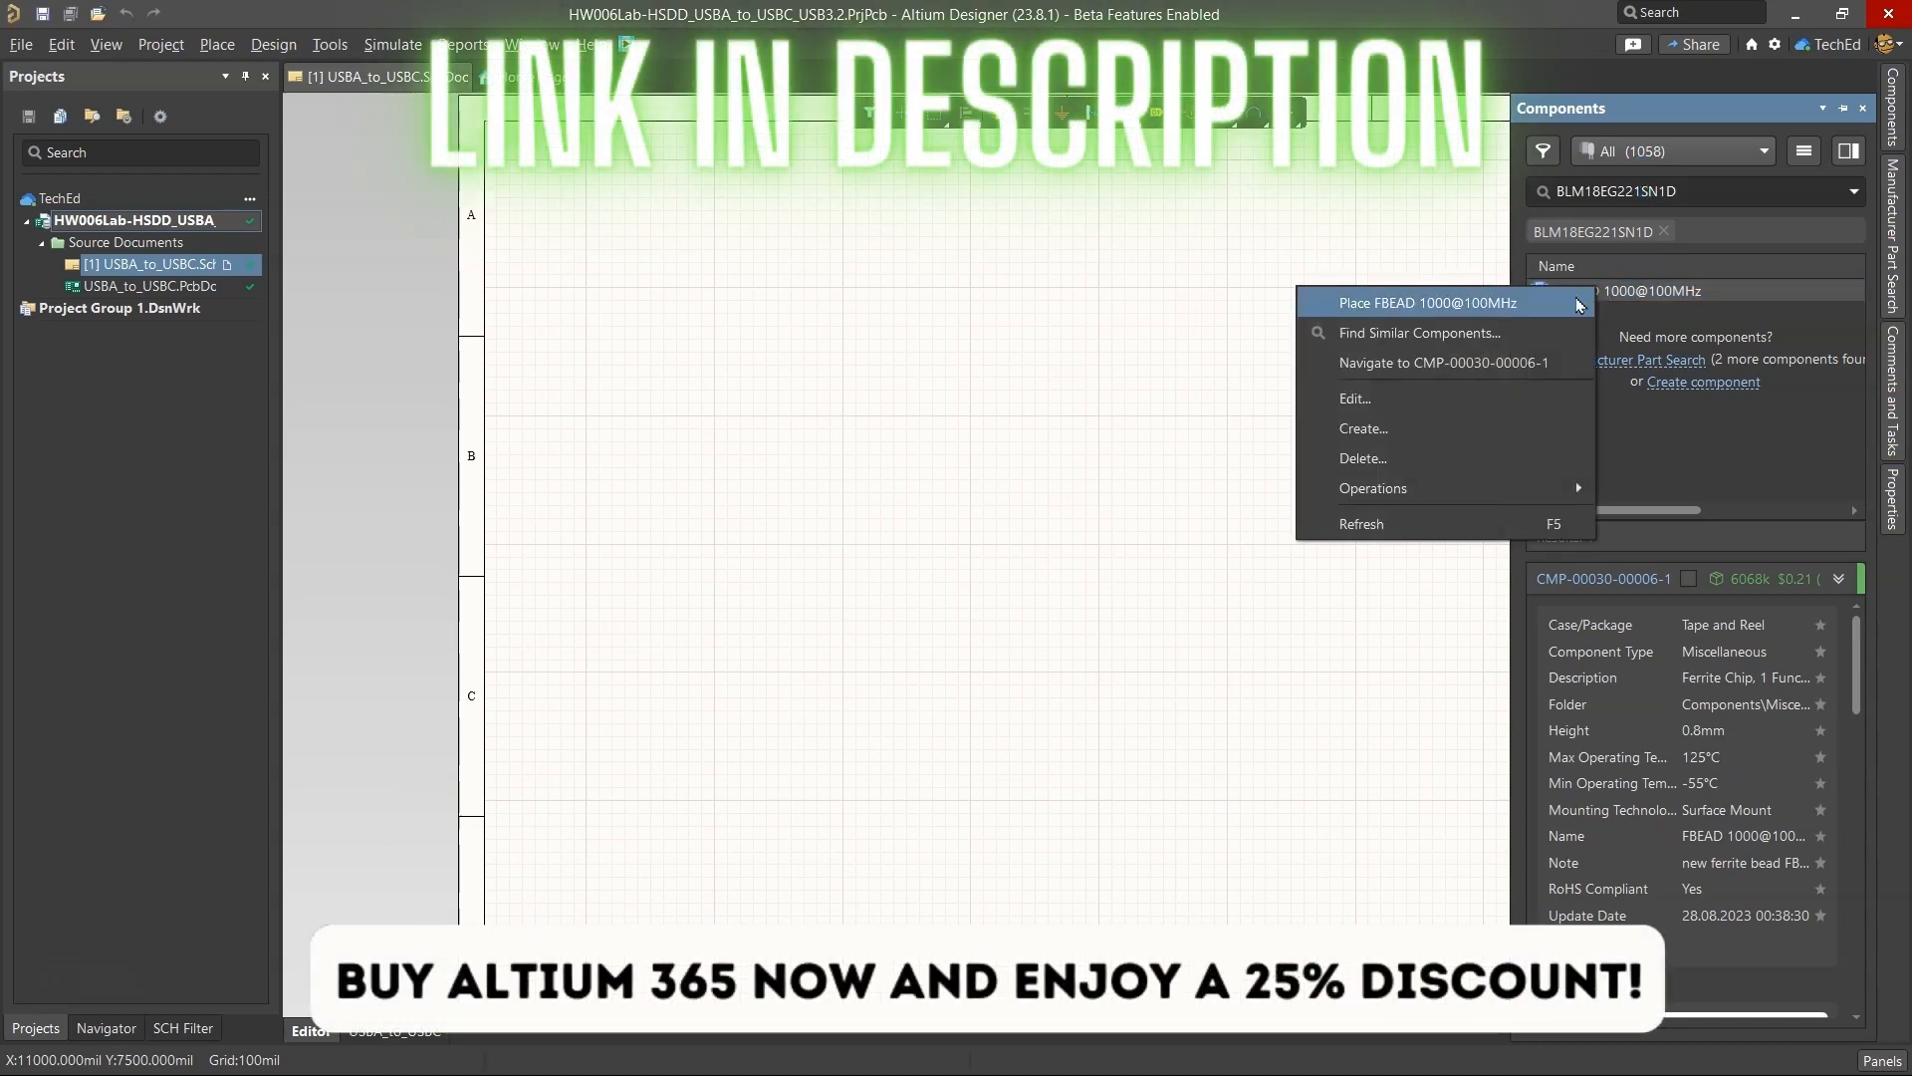
click(1416, 302)
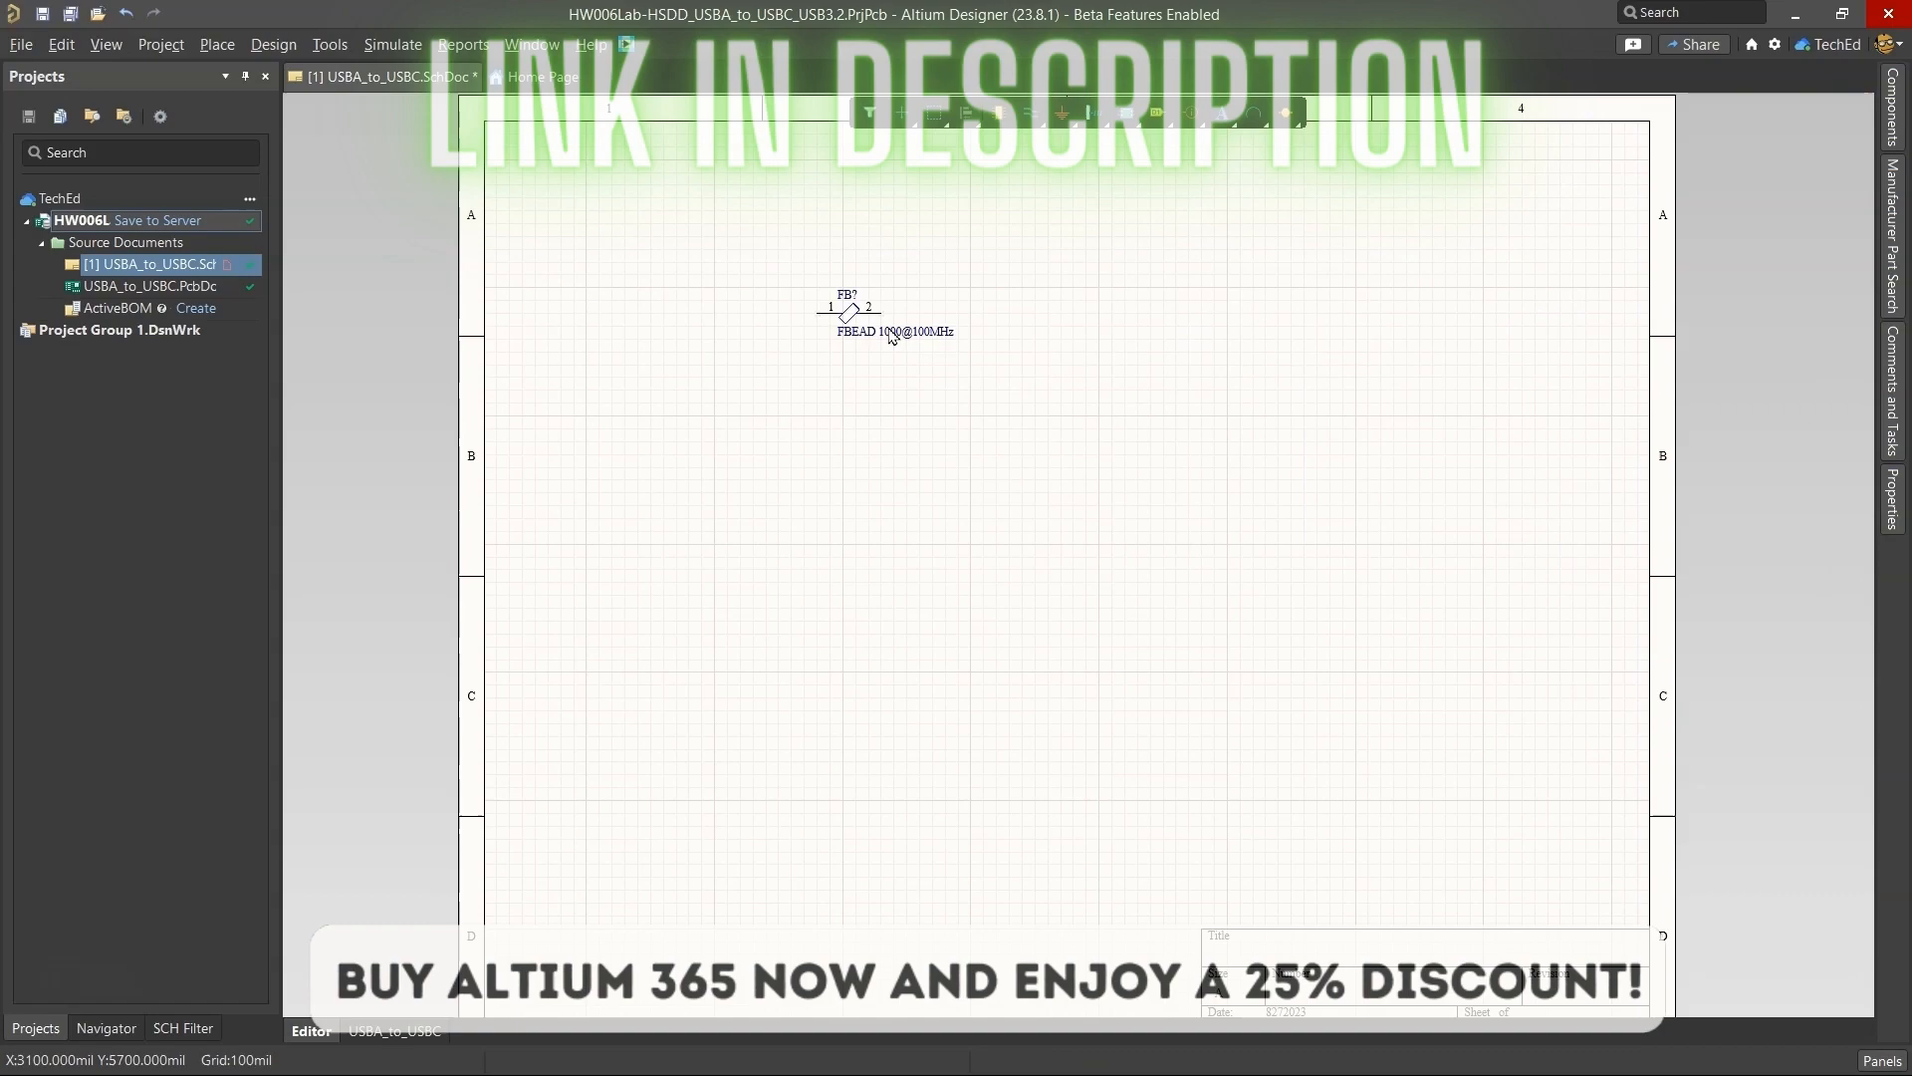